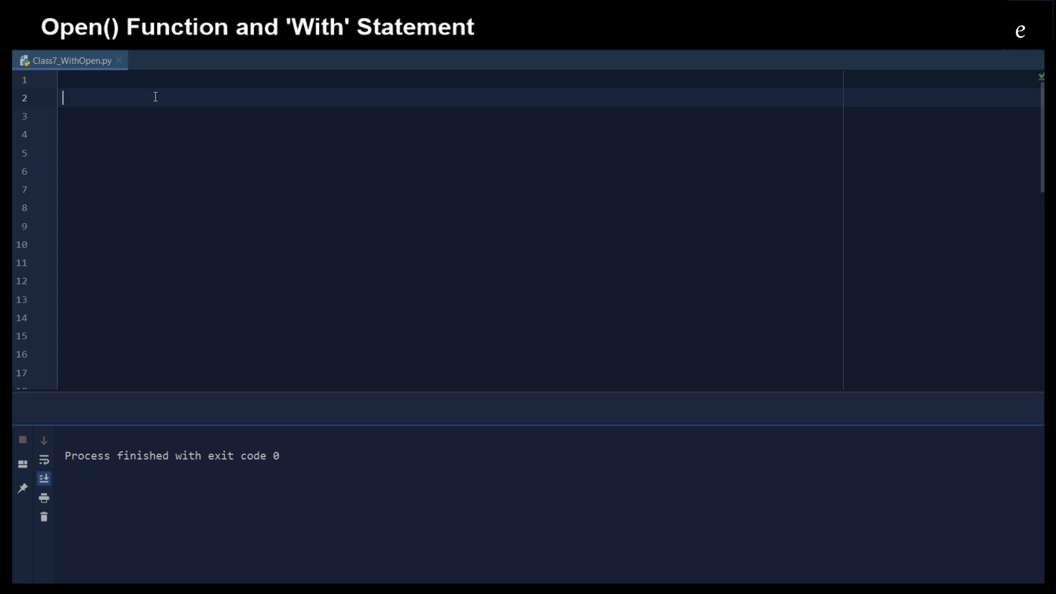
# Step: Write File_object = open("TextDocument.txt", "r") on line 2 to open the file for reading
pyautogui.write('File_o')
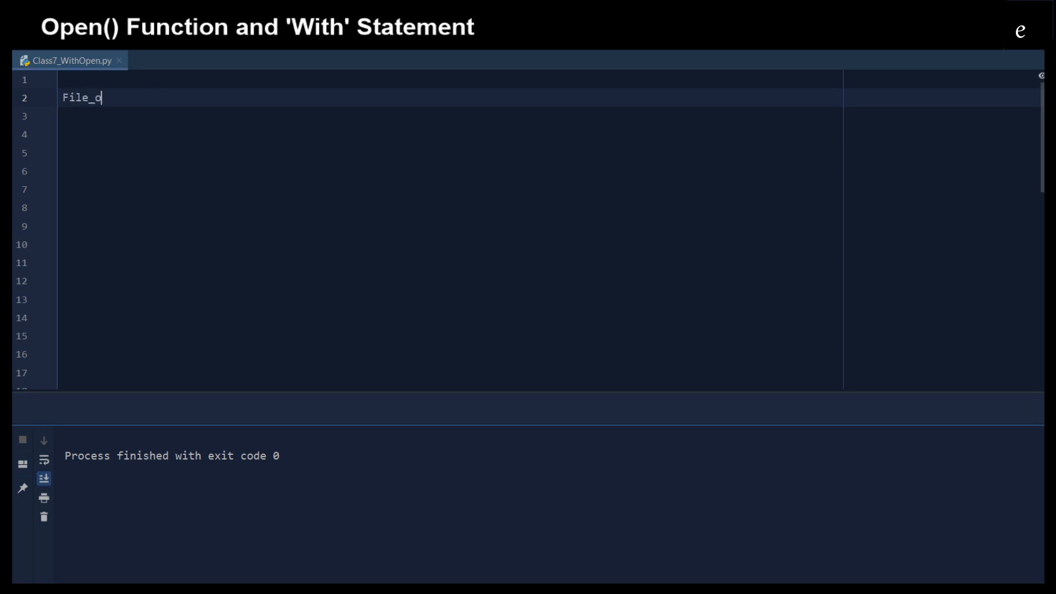
pyautogui.write('bject =')
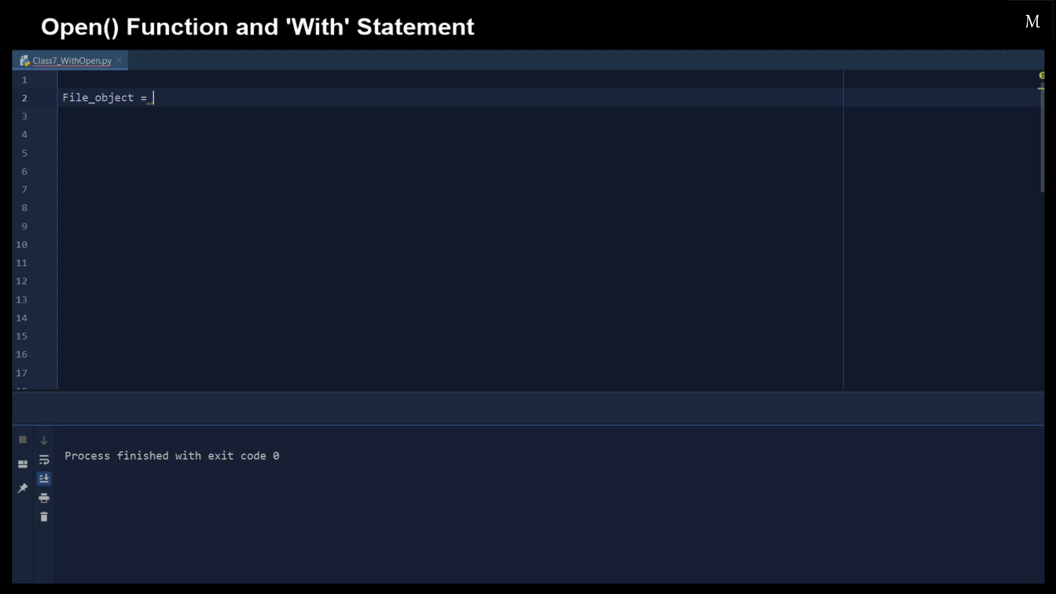
pyautogui.write('open')
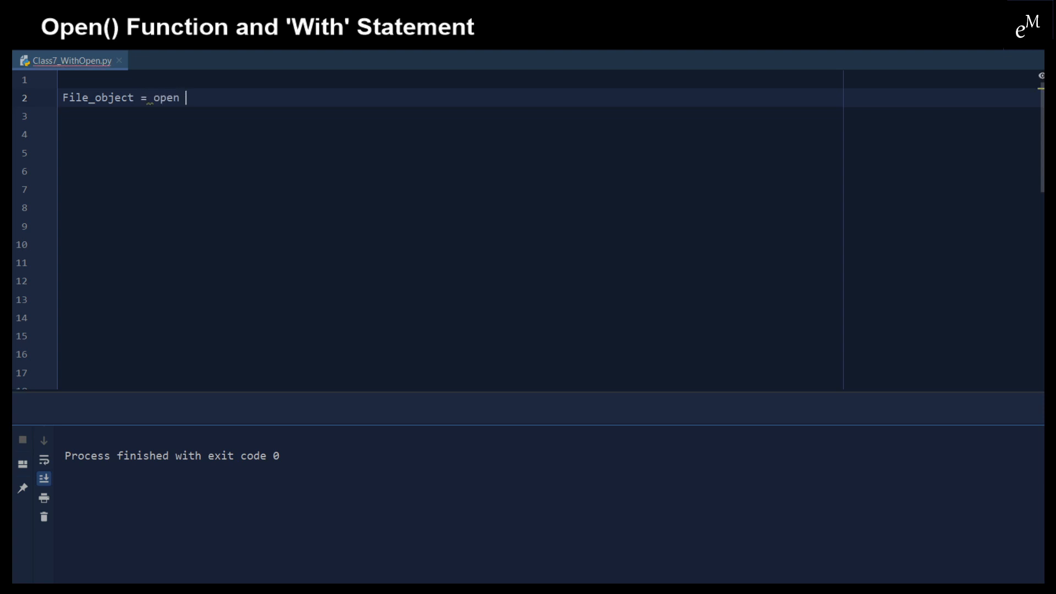
pyautogui.write('()')
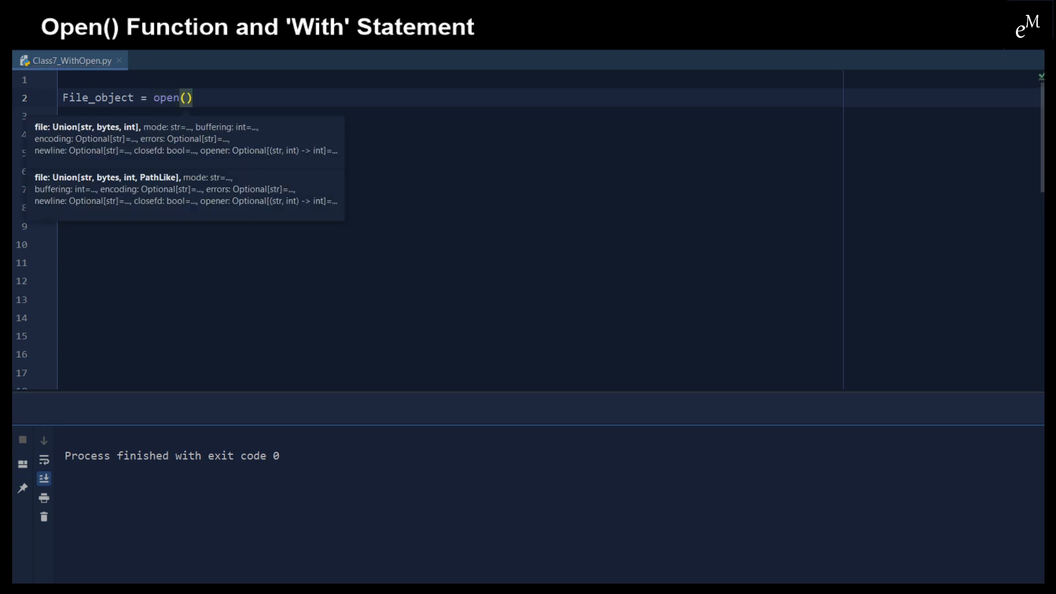
pyautogui.write('"T')
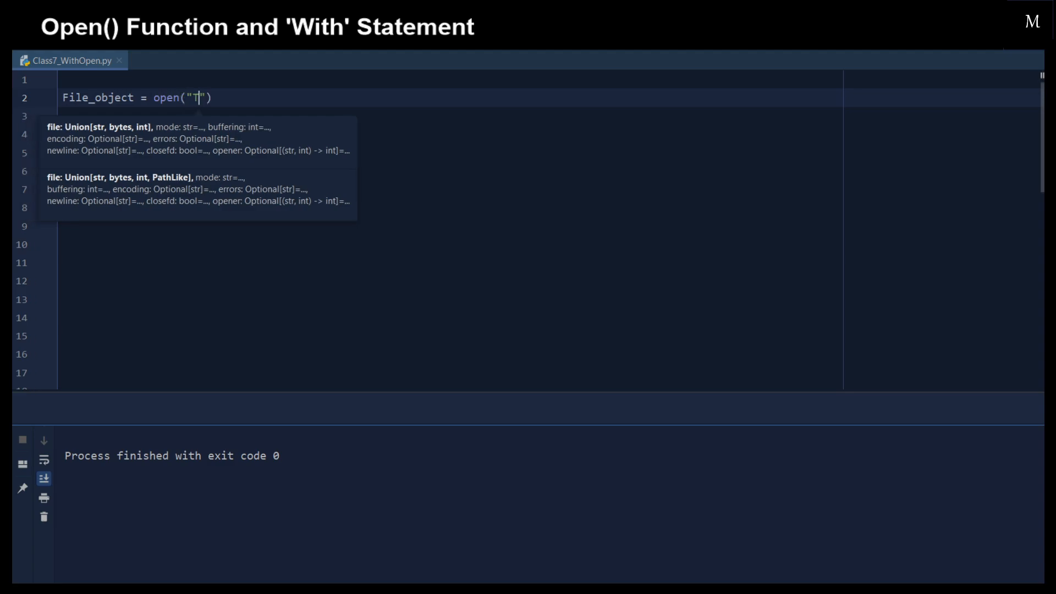
pyautogui.write('extDocument.txt')
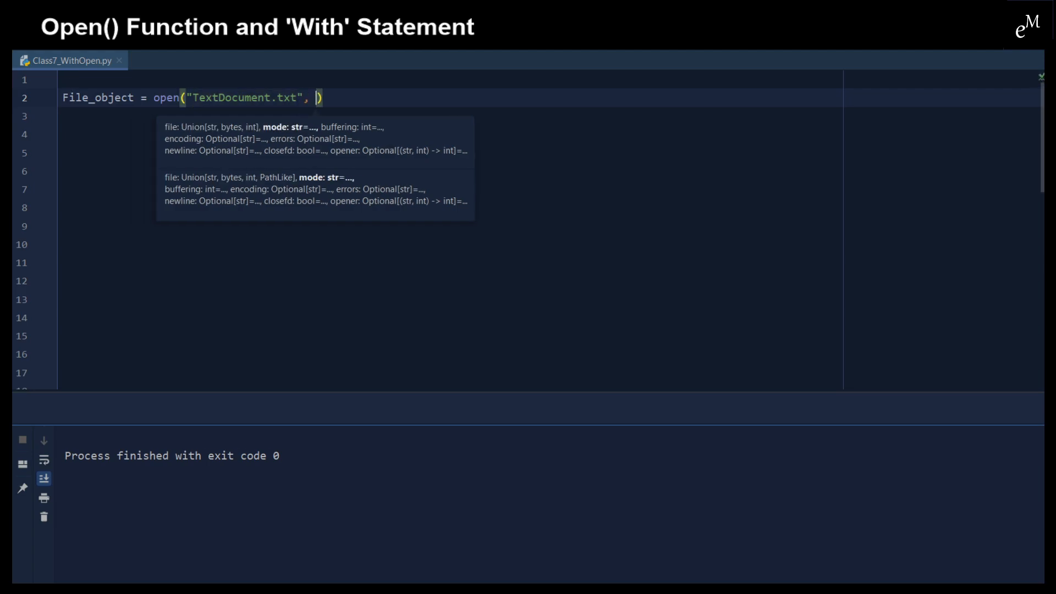
pyautogui.write("''")
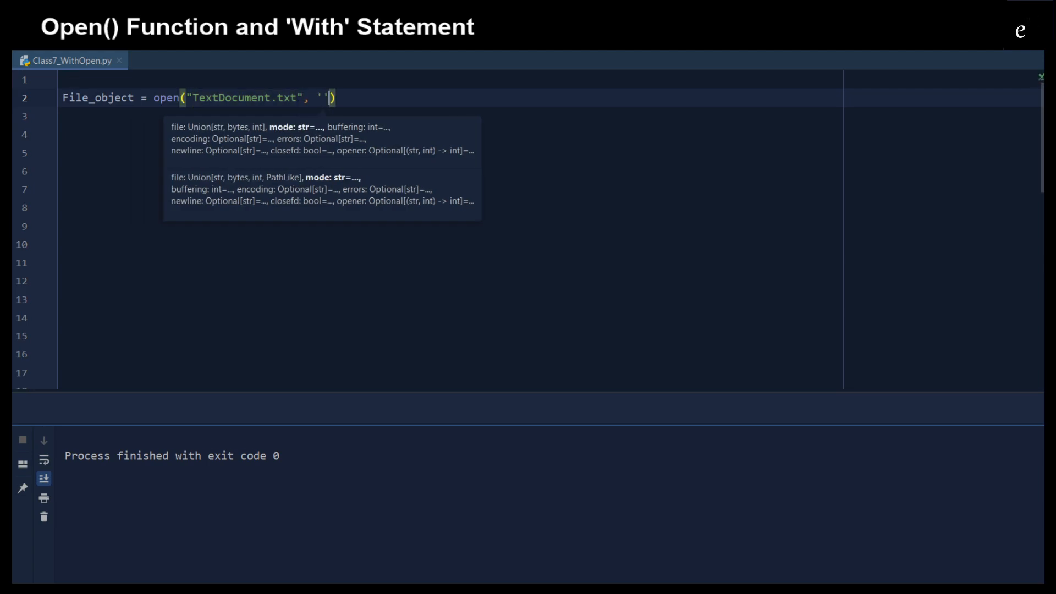
pyautogui.write('""')
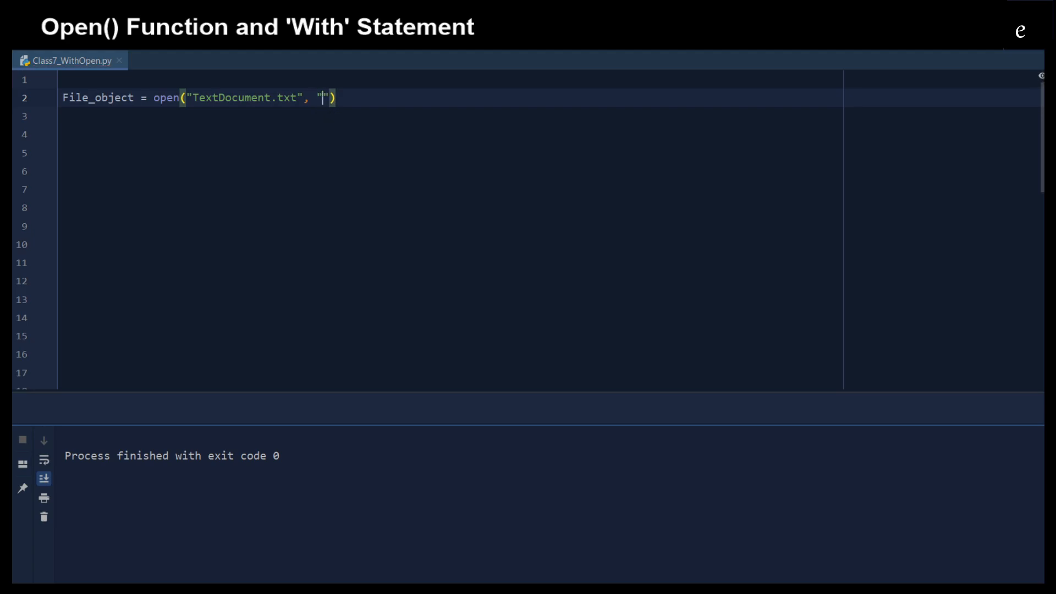
pyautogui.write('r')
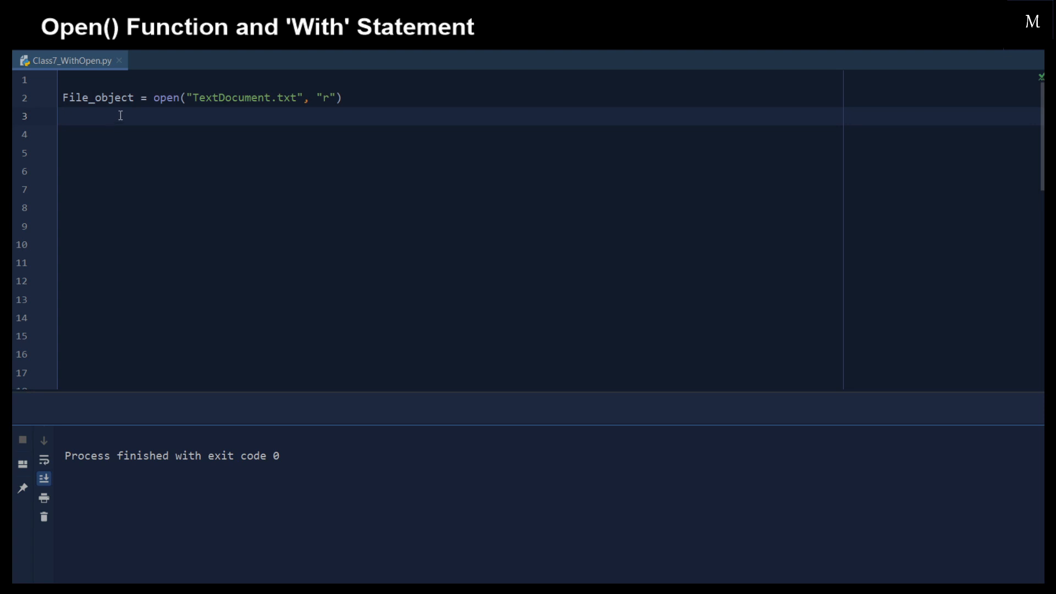
pyautogui.doubleClick(112, 98)
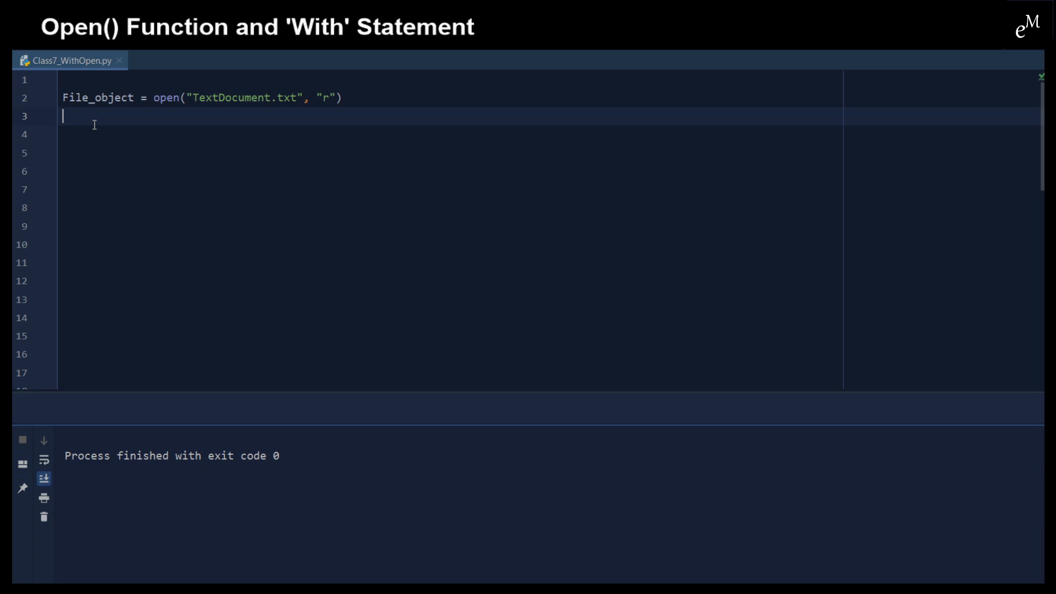
# Step: Add File_object.close() with a blank line above it
pyautogui.write('File')
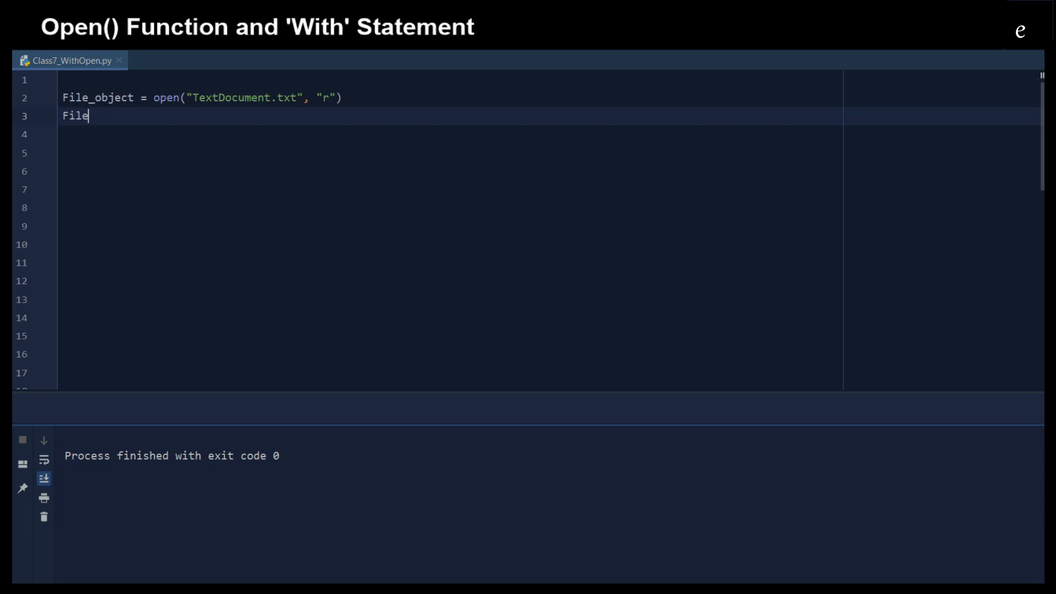
pyautogui.write('_object')
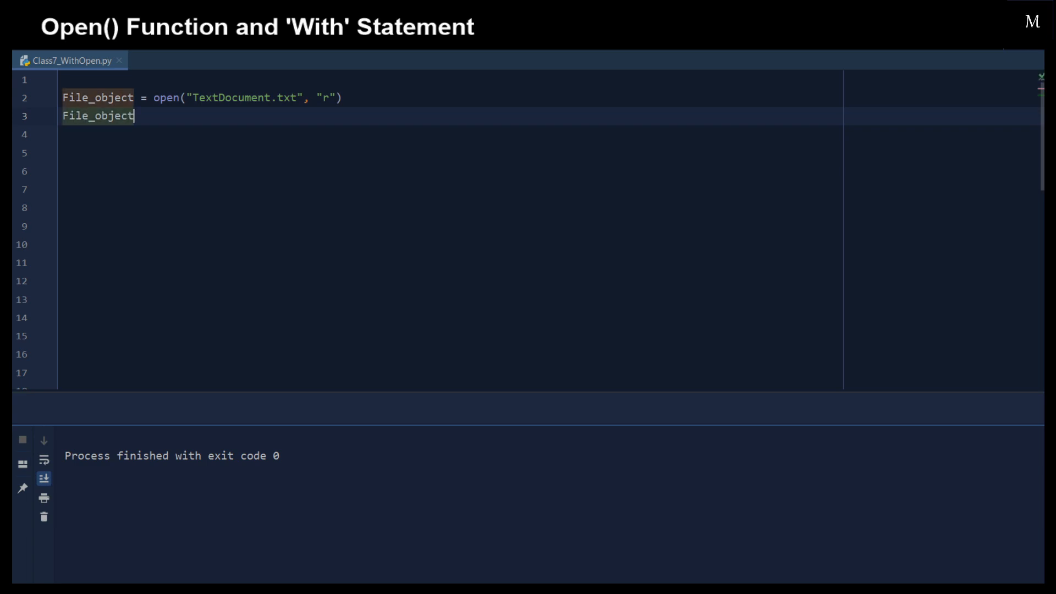
pyautogui.write('.')
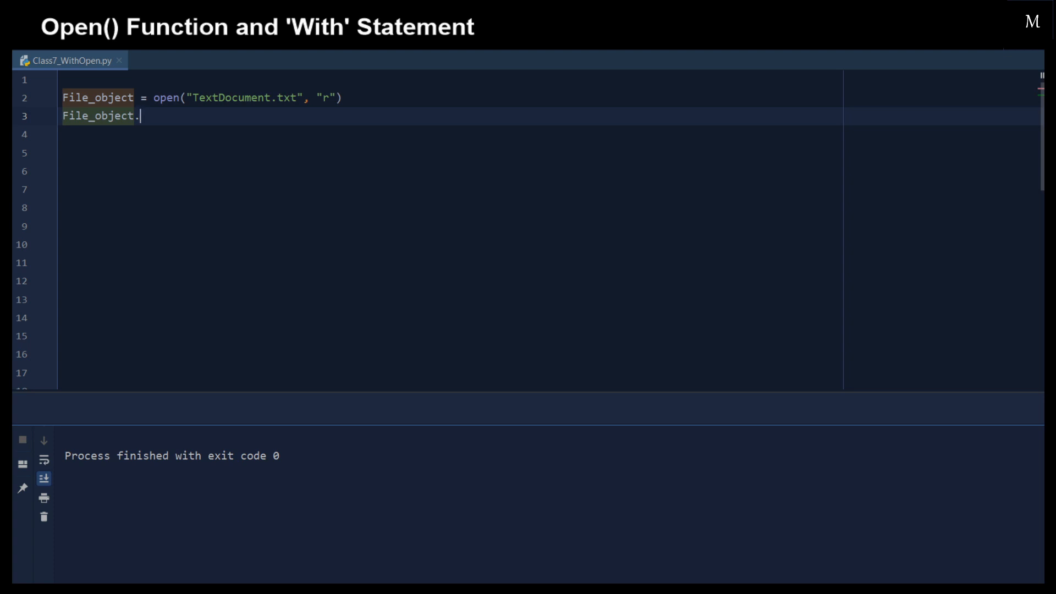
pyautogui.write('cl')
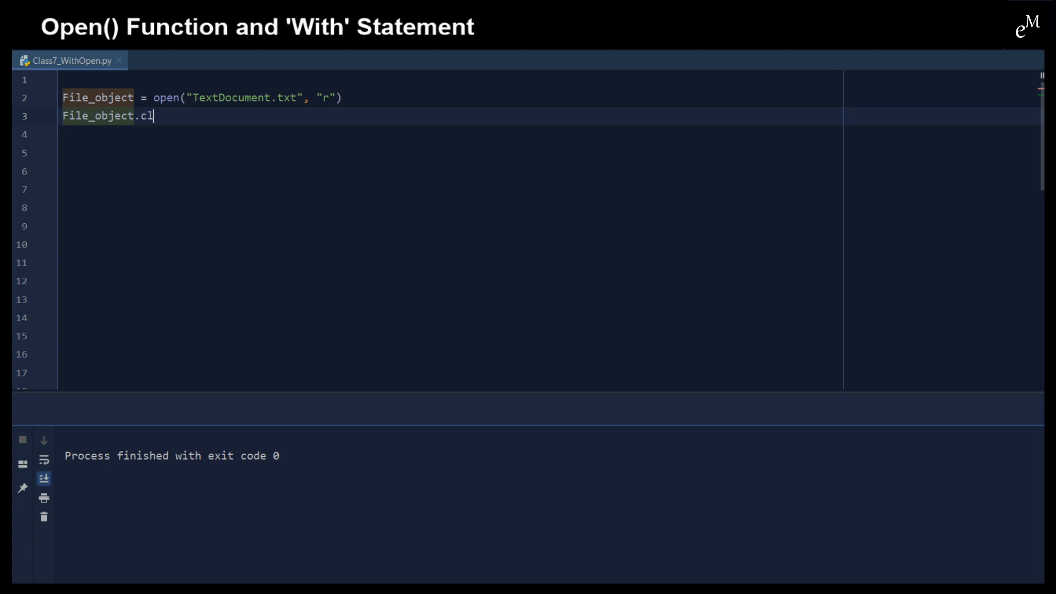
pyautogui.write('ose()')
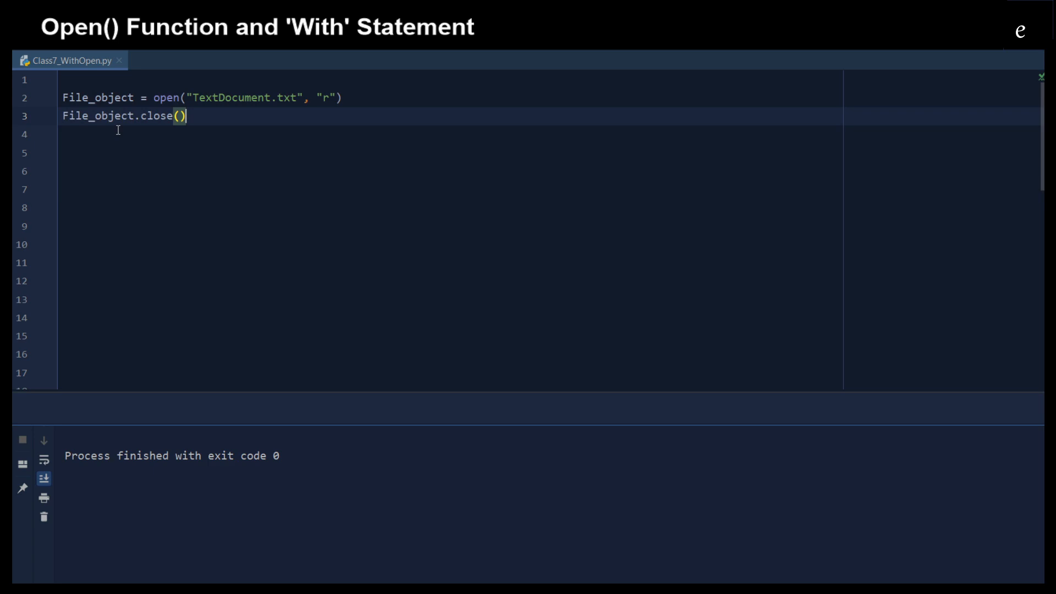
pyautogui.press('Enter')
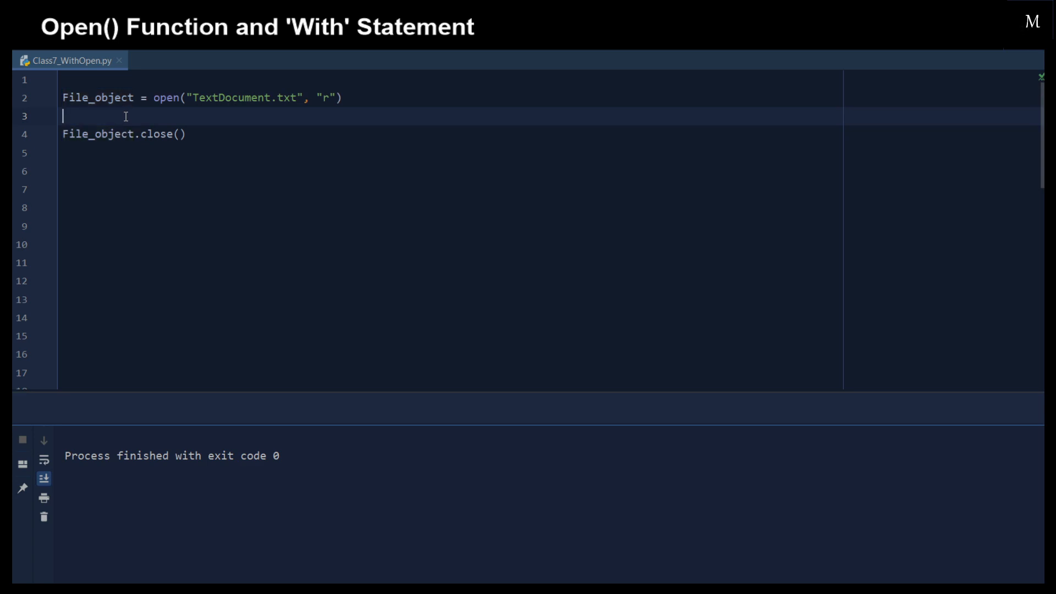
# Step: Insert print(File_object.read()) above the close call
pyautogui.write('print()')
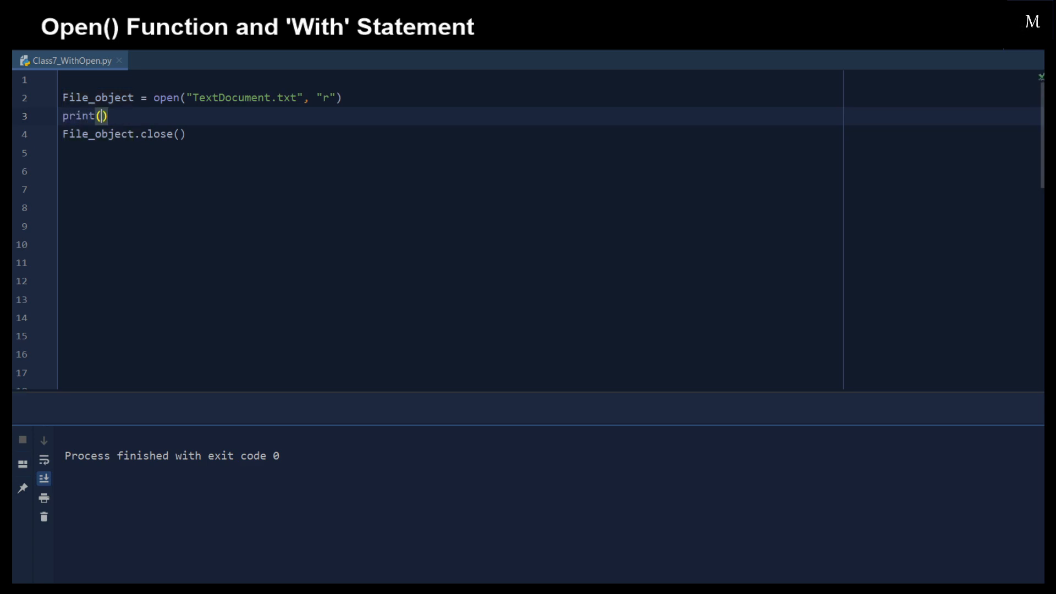
pyautogui.write('fil')
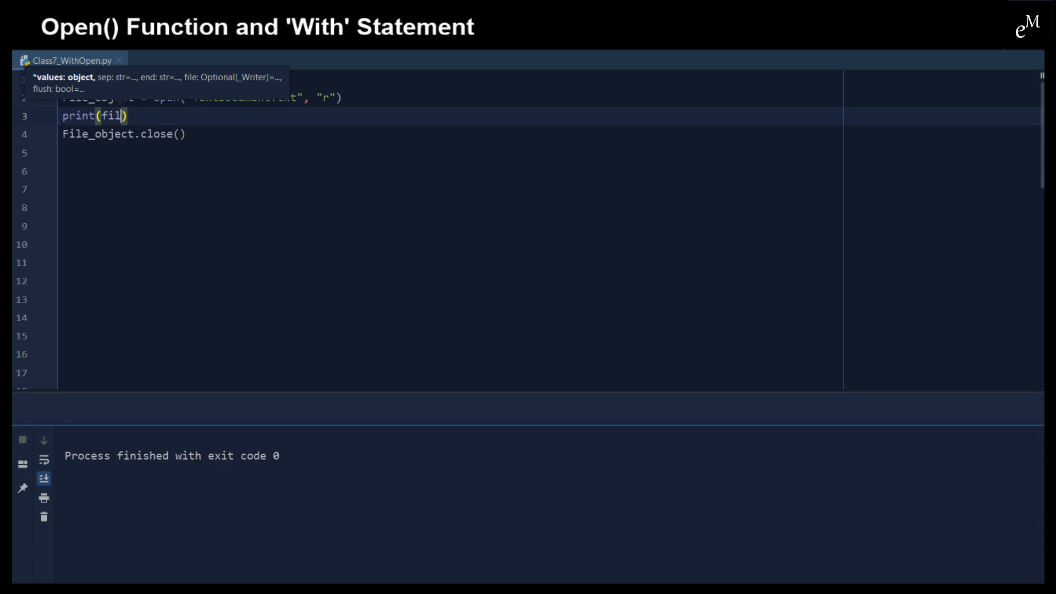
pyautogui.press('Backspace')
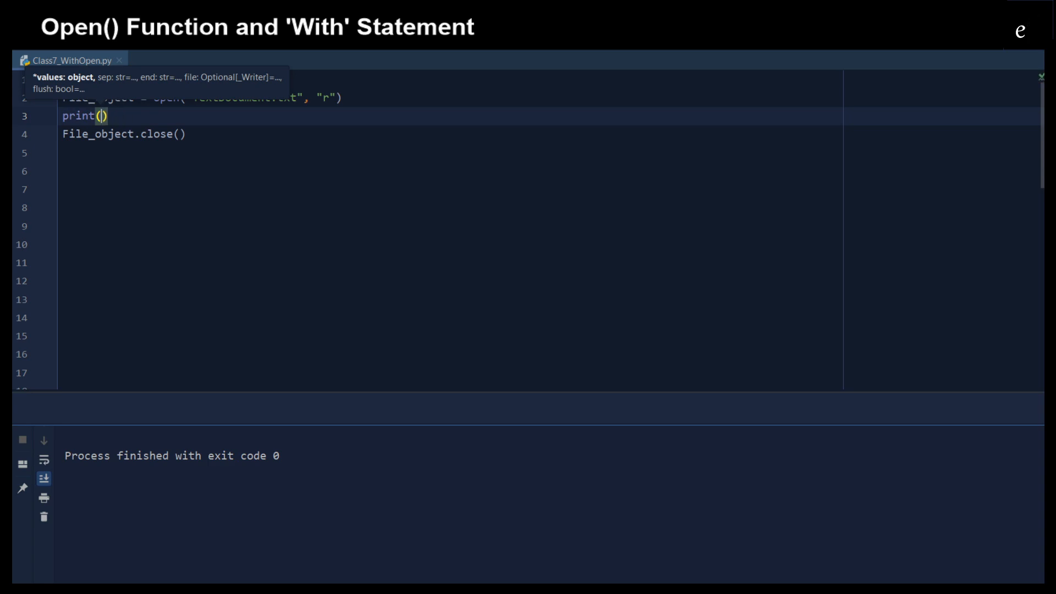
pyautogui.write('File')
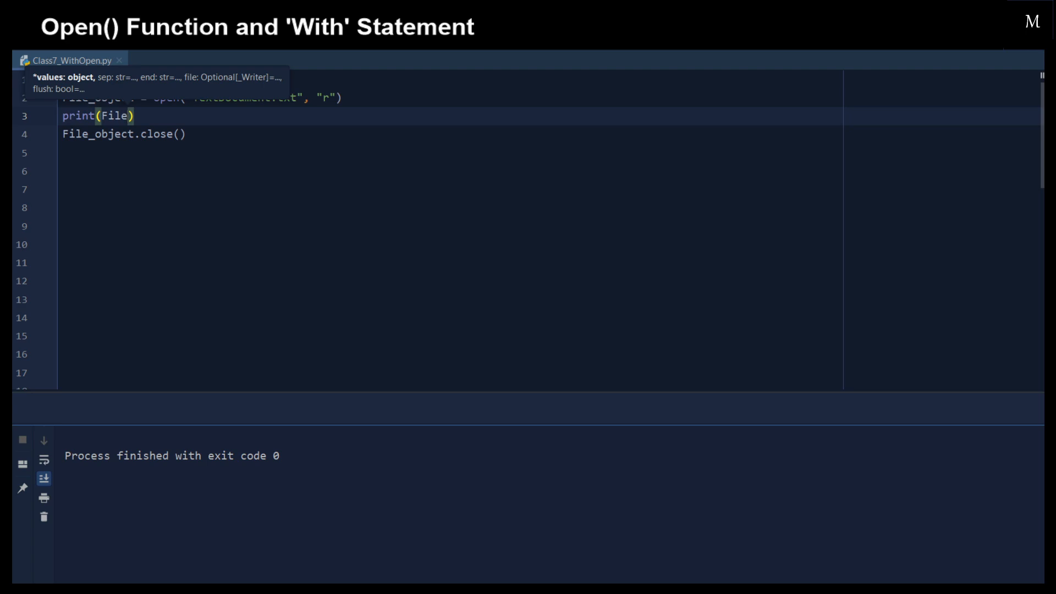
pyautogui.write('_object')
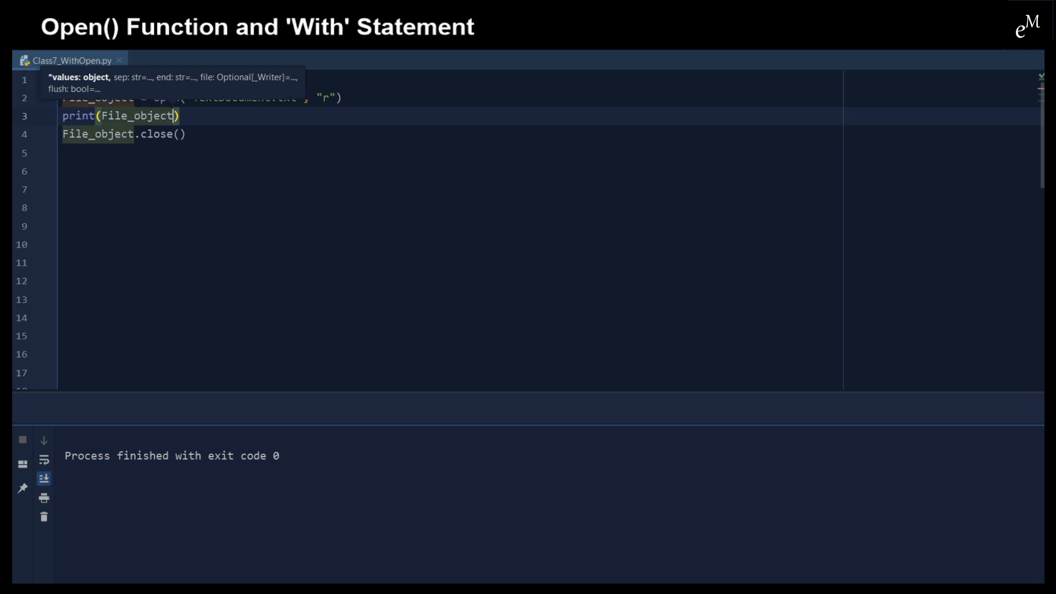
pyautogui.write('.read(')
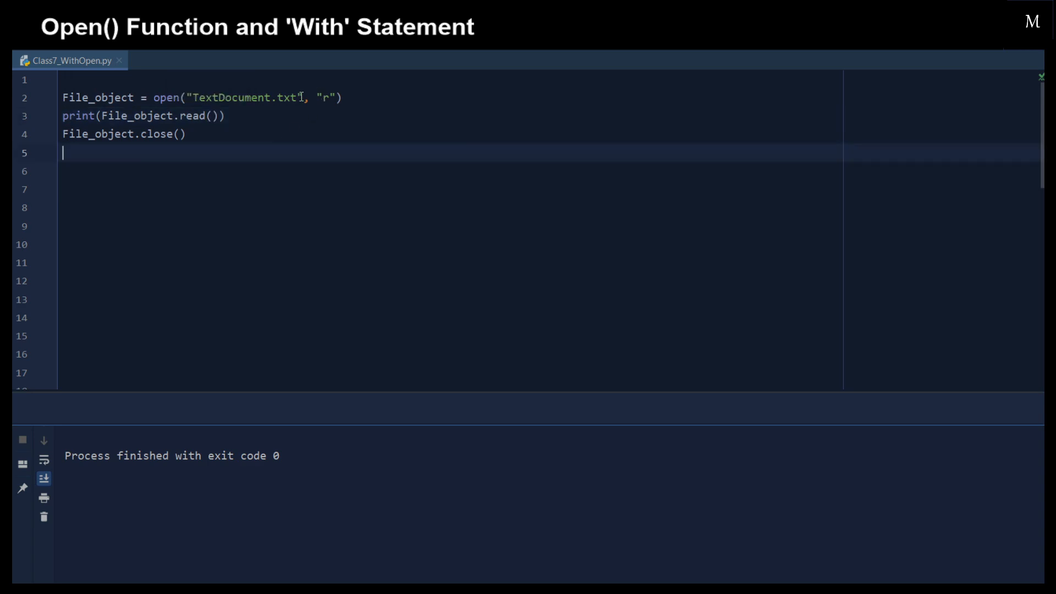
pyautogui.doubleClick(243, 98)
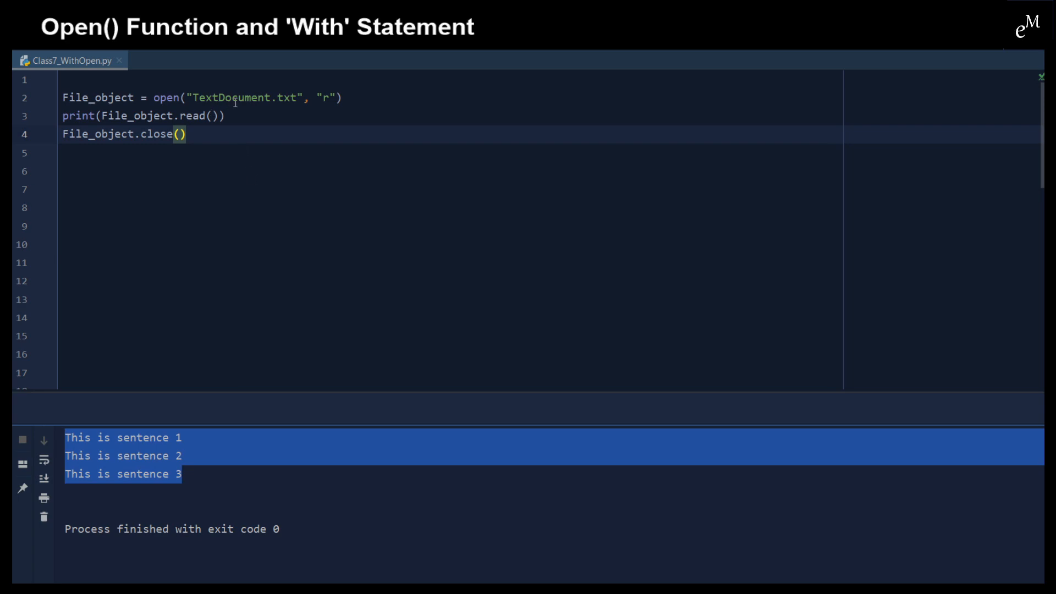
# Step: Run the script and view the three TextDocument.txt sentences in the Run panel
pyautogui.click(132, 456)
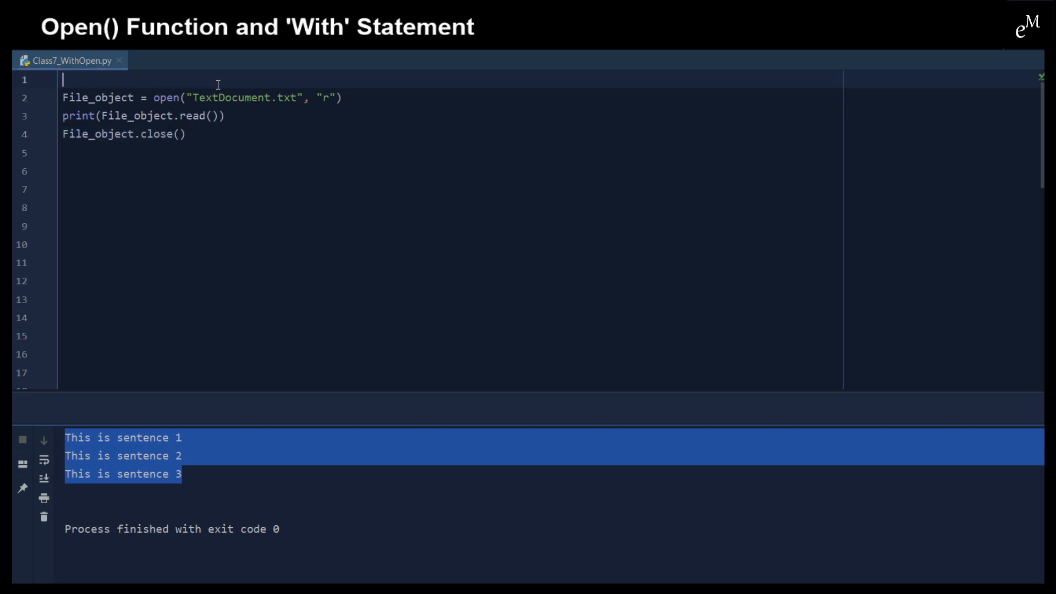
# Step: Define Filename_with_fullpath as a raw path to TextDocument.txt and pass it to open()
pyautogui.press('enter')
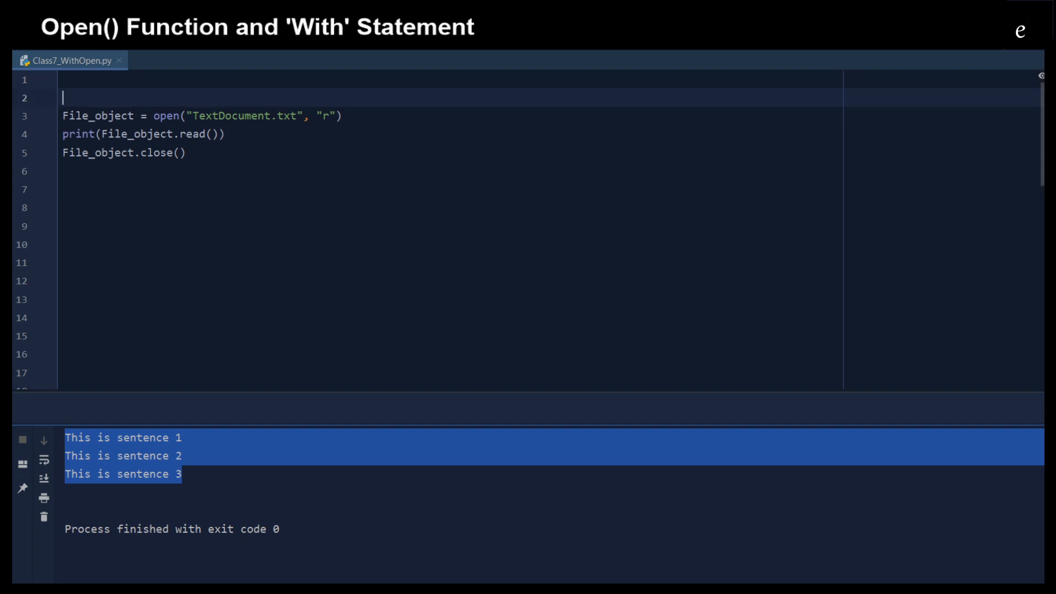
pyautogui.write('Filename_with_fullpath = r"C:\\Users\\daryle\\PycharmProjects\\Python_Beginner_Class_1\\TextDocument.txt"')
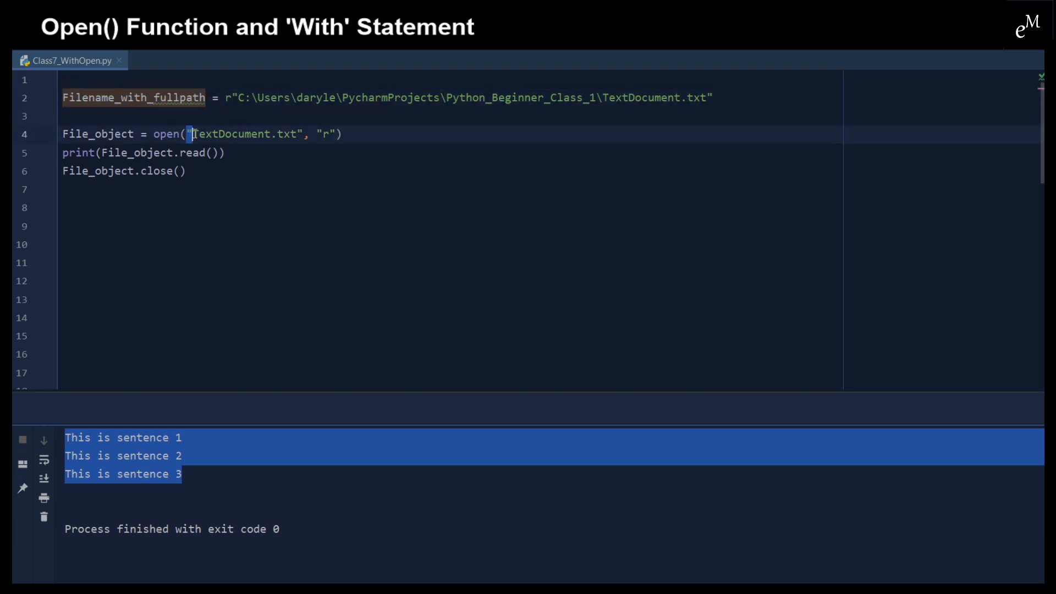
pyautogui.write('Filename_with_fullpath')
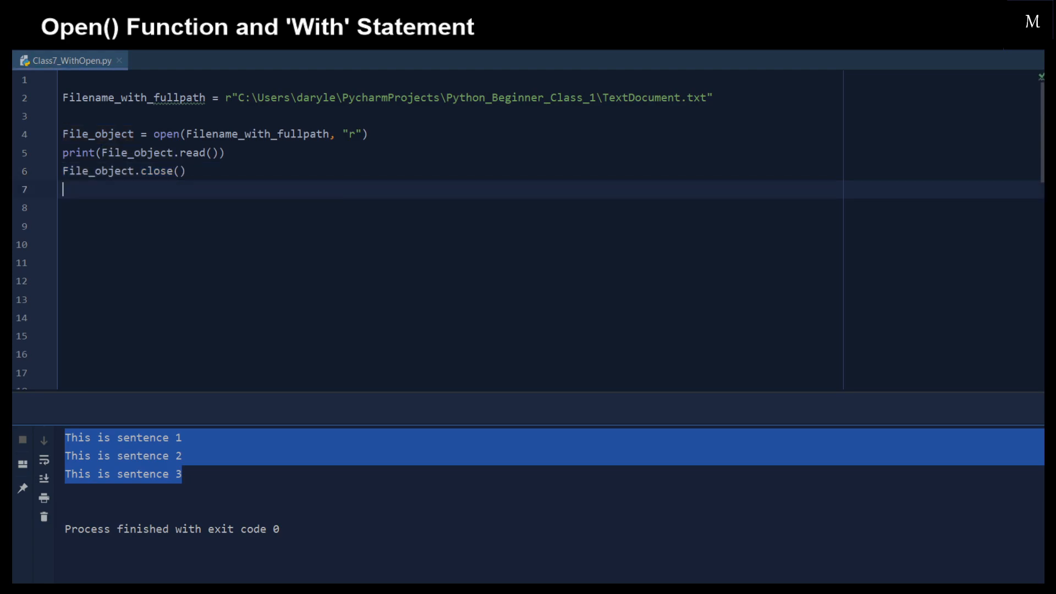
# Step: Write with open(Filename_with_fullpath, "r") as File_object: with an indented print(File_object.read())
pyautogui.write('w')
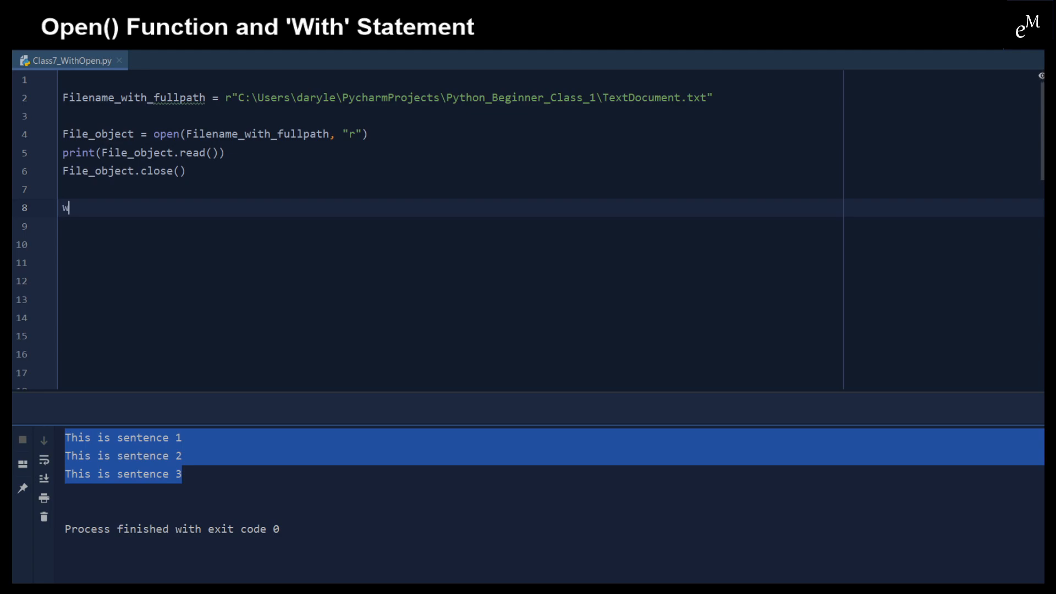
pyautogui.write('ith open')
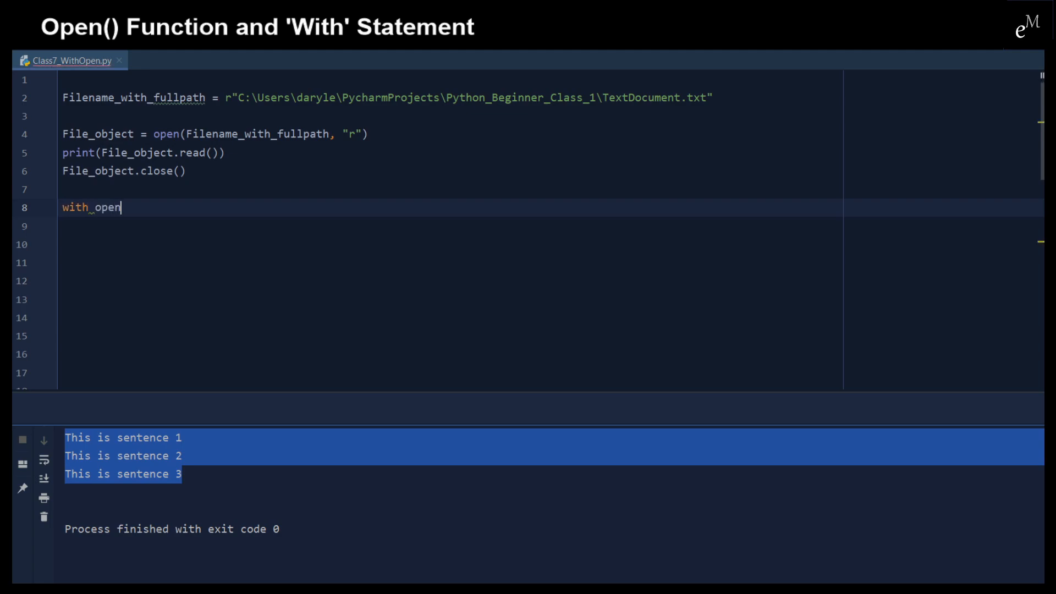
pyautogui.click(155, 133)
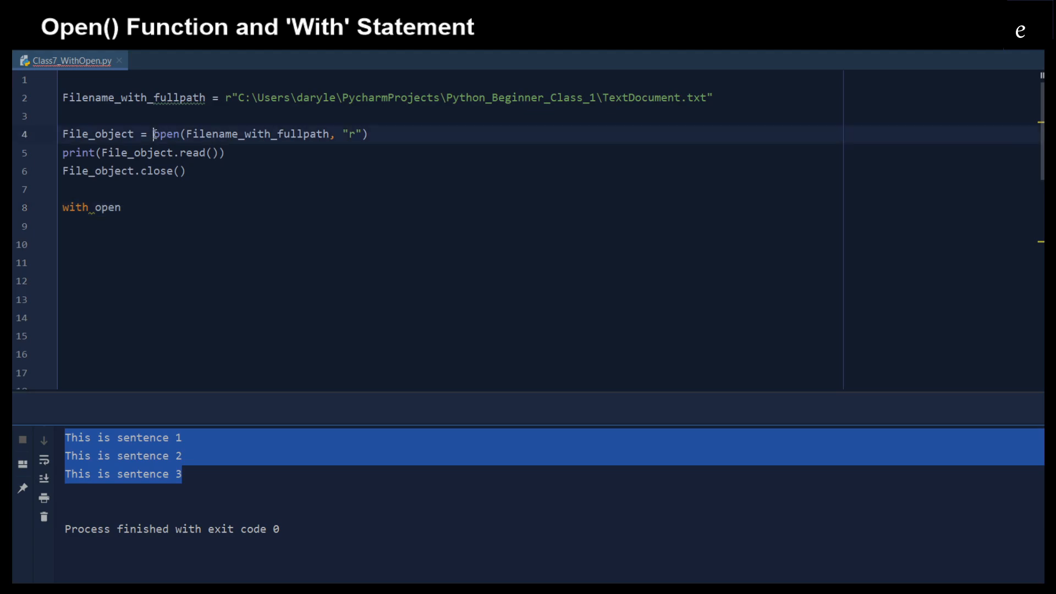
pyautogui.doubleClick(109, 207)
pyautogui.write('(Filename_with_fullpath, "r')
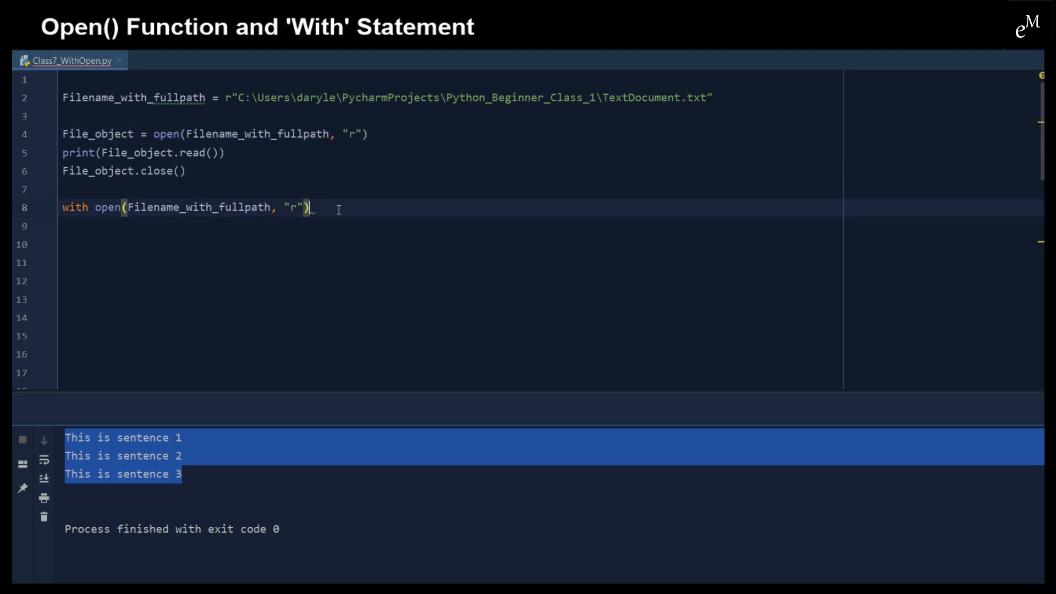
pyautogui.write('as')
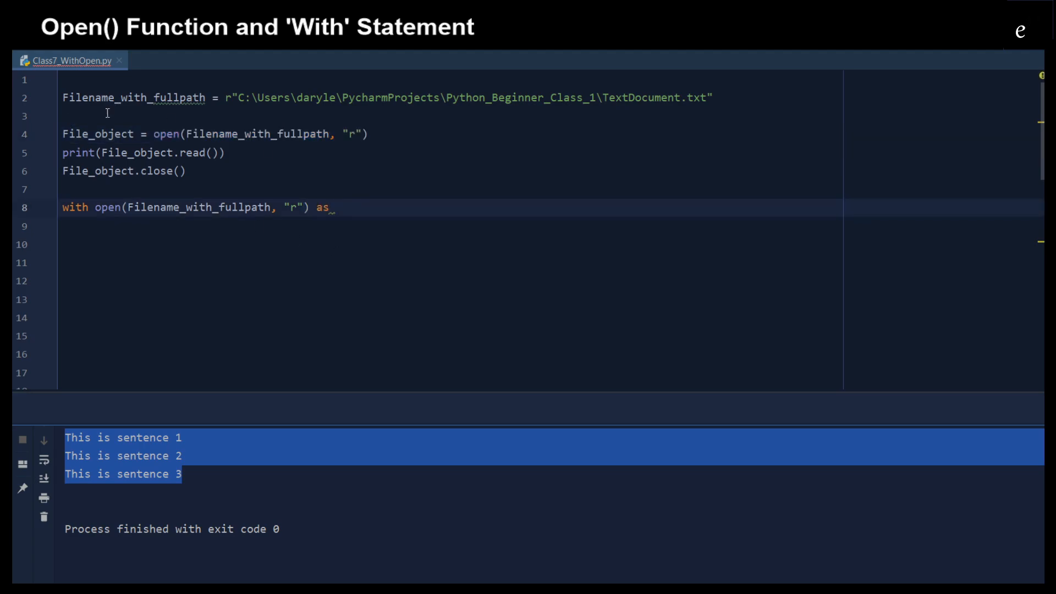
pyautogui.doubleClick(98, 134)
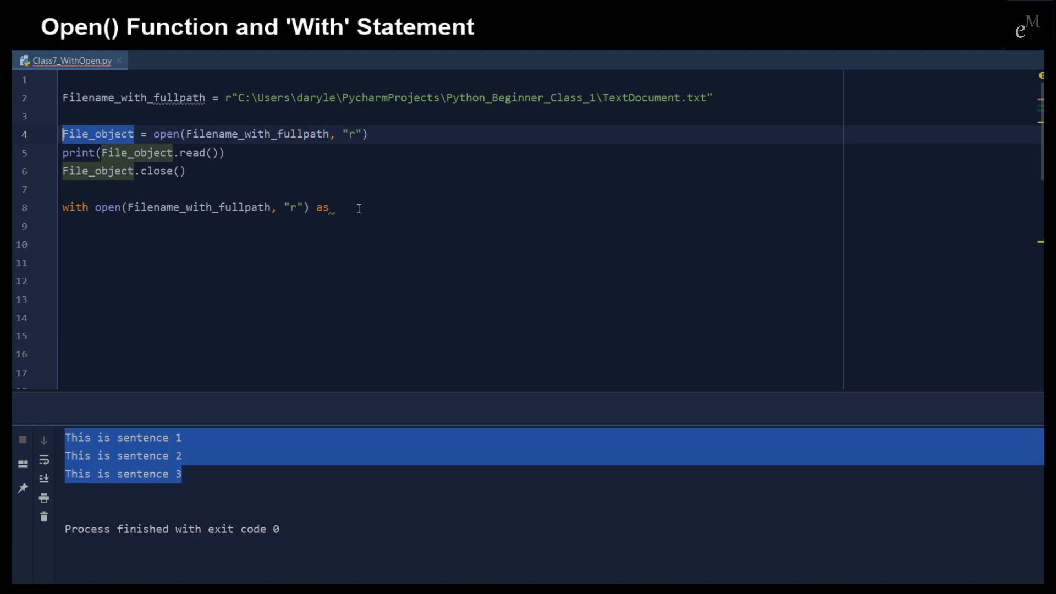
pyautogui.write('File_object')
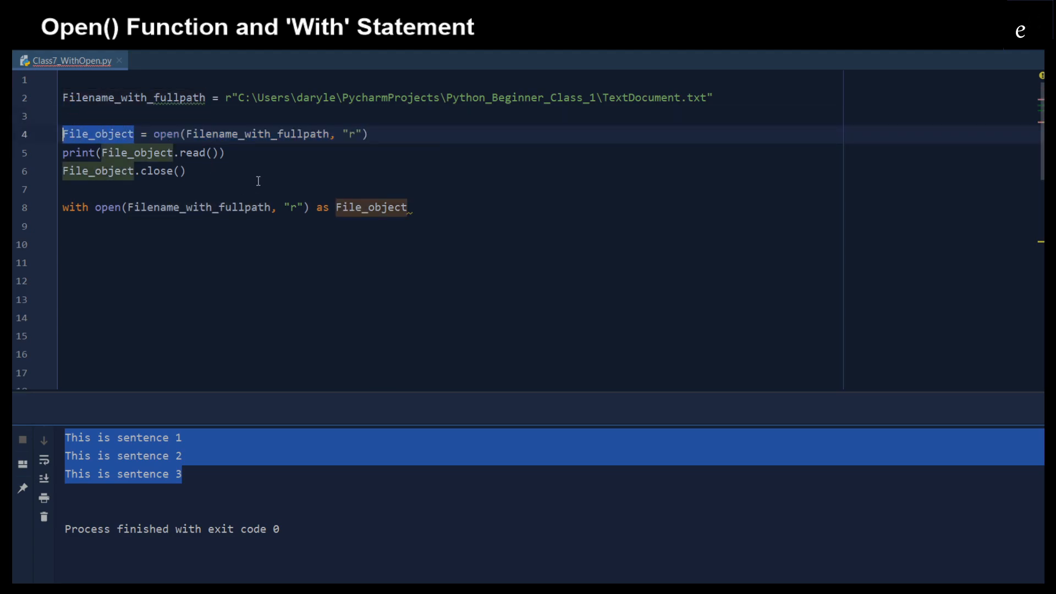
pyautogui.write('""')
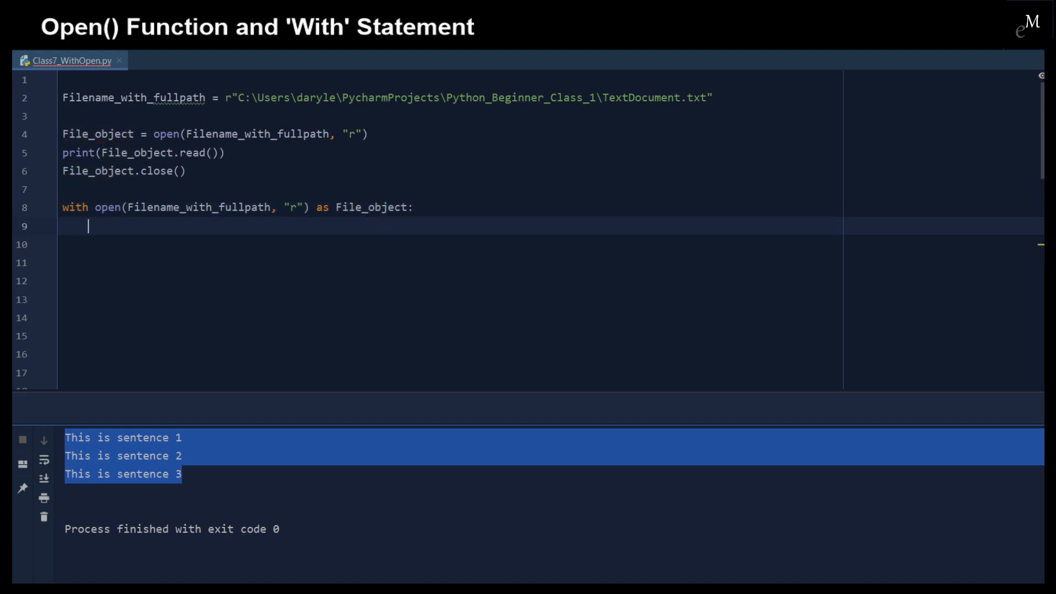
pyautogui.write('print(File_object.read(')
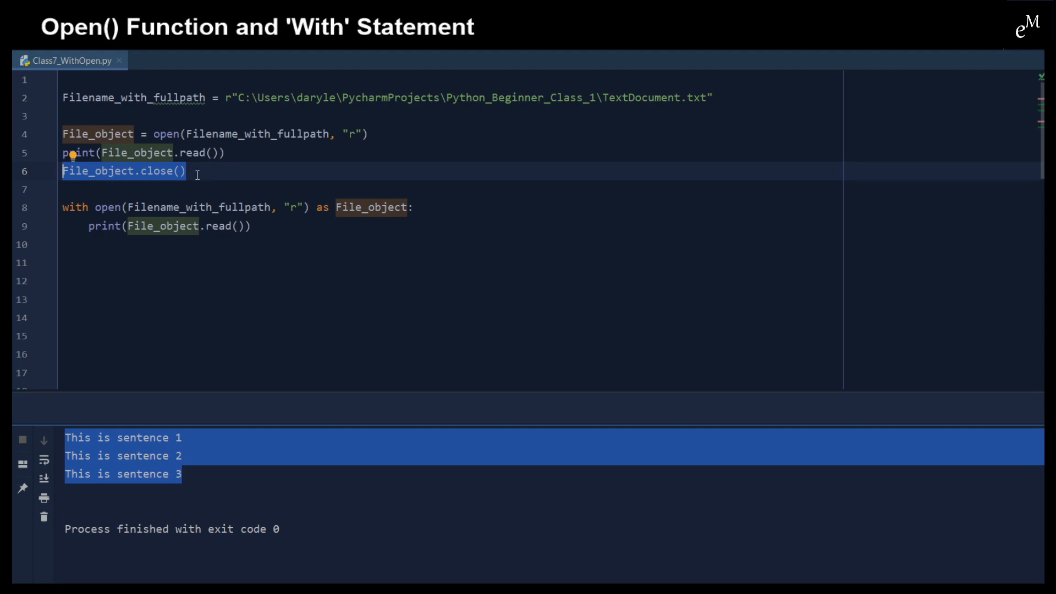
pyautogui.moveTo(264, 230)
pyautogui.write('with ope')
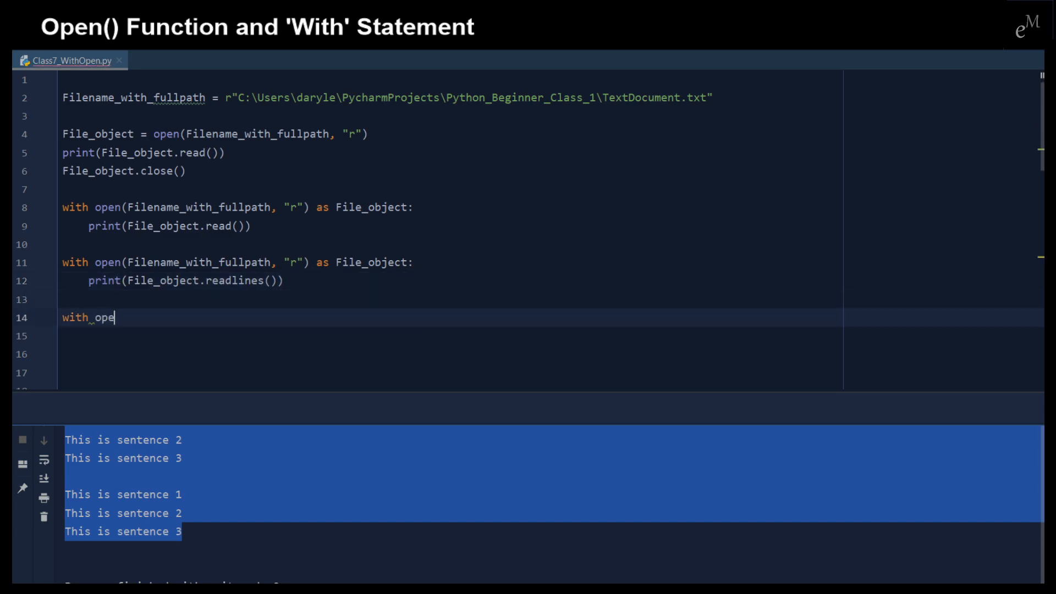
# Step: Add a for line in File_object loop that prints each line
pyautogui.click(165, 281)
pyautogui.write('for l')
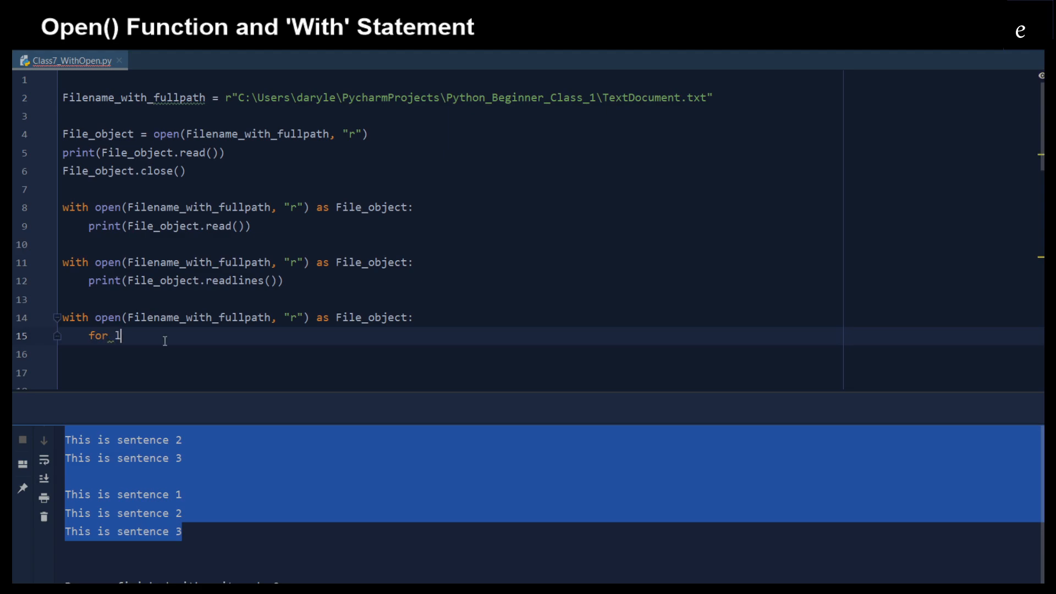
pyautogui.write('ine in')
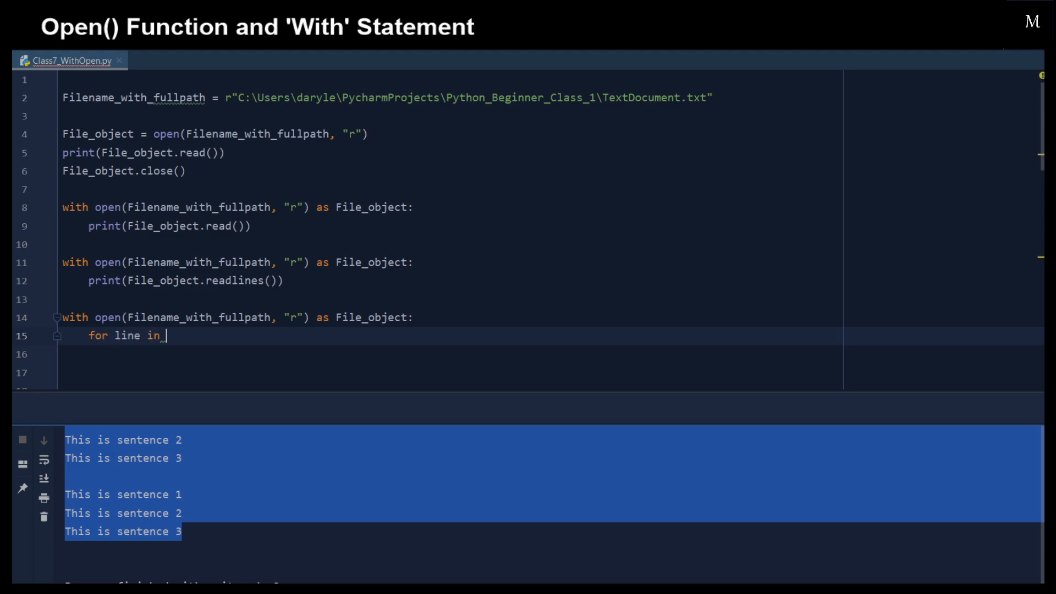
pyautogui.write('F')
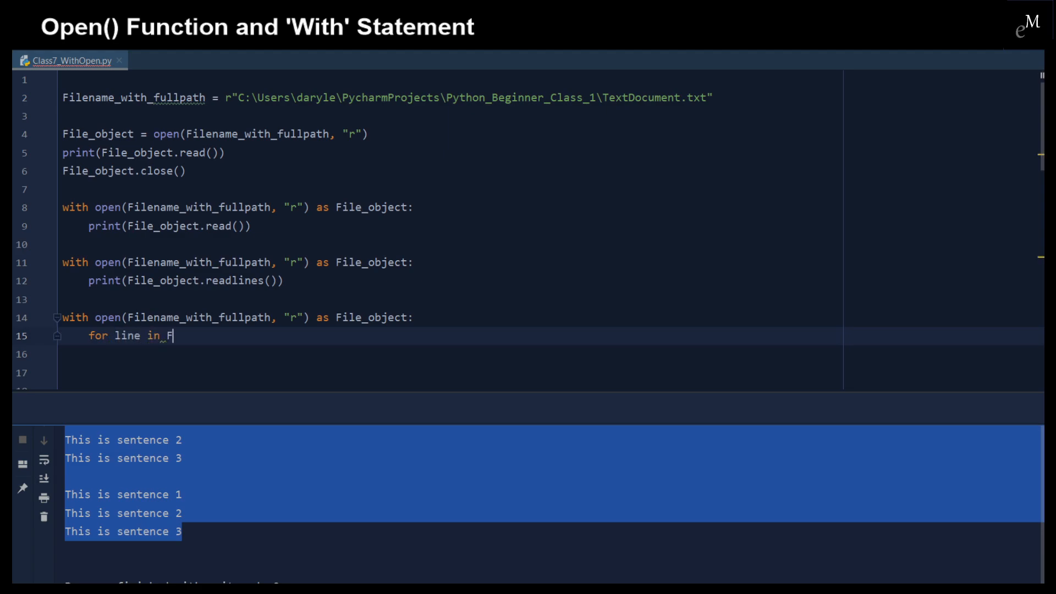
pyautogui.write('ile')
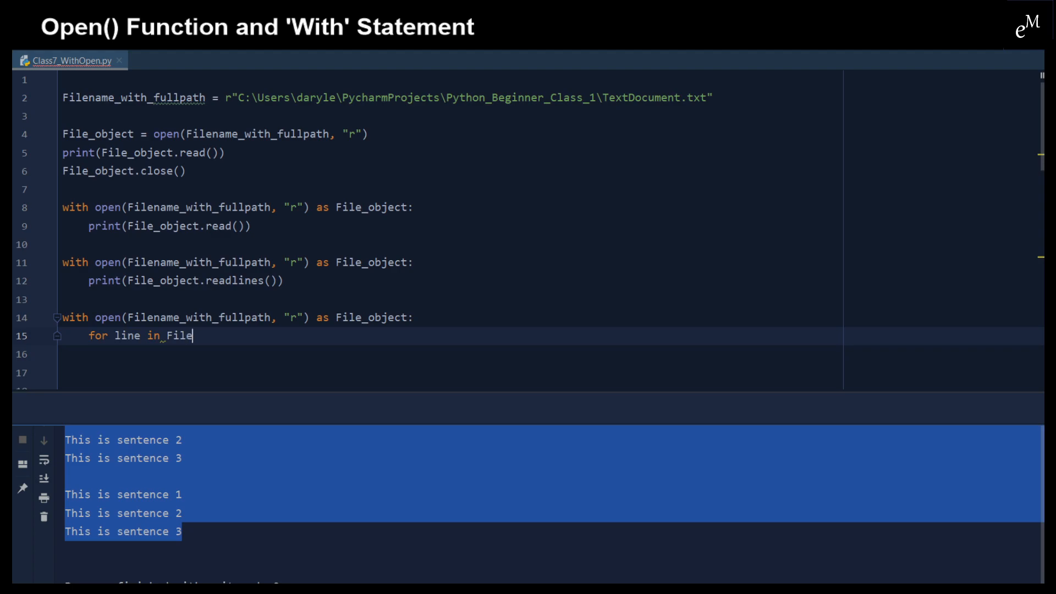
pyautogui.write('_object')
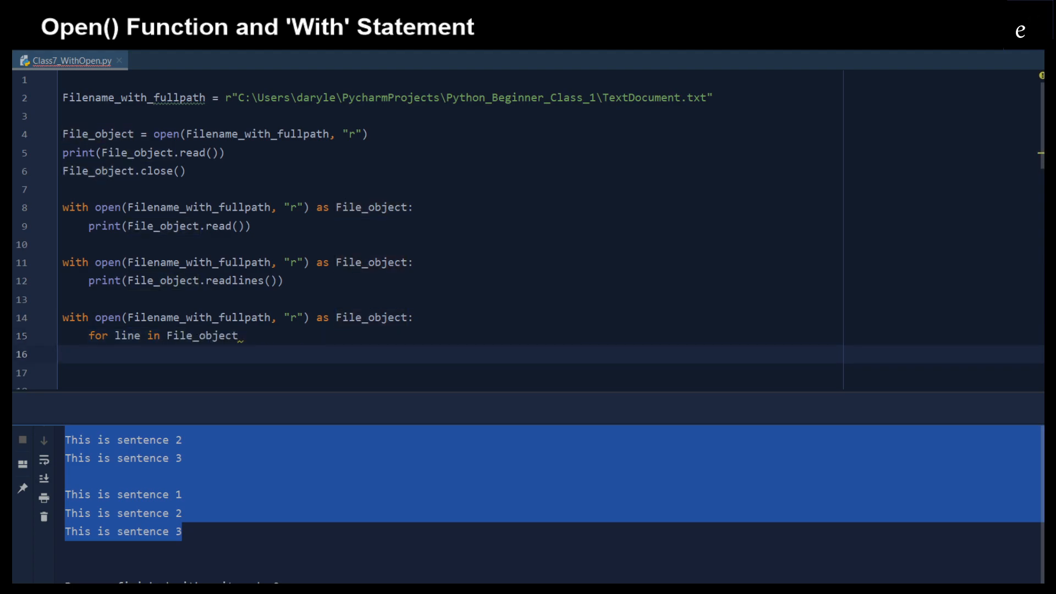
pyautogui.write('print(line)')
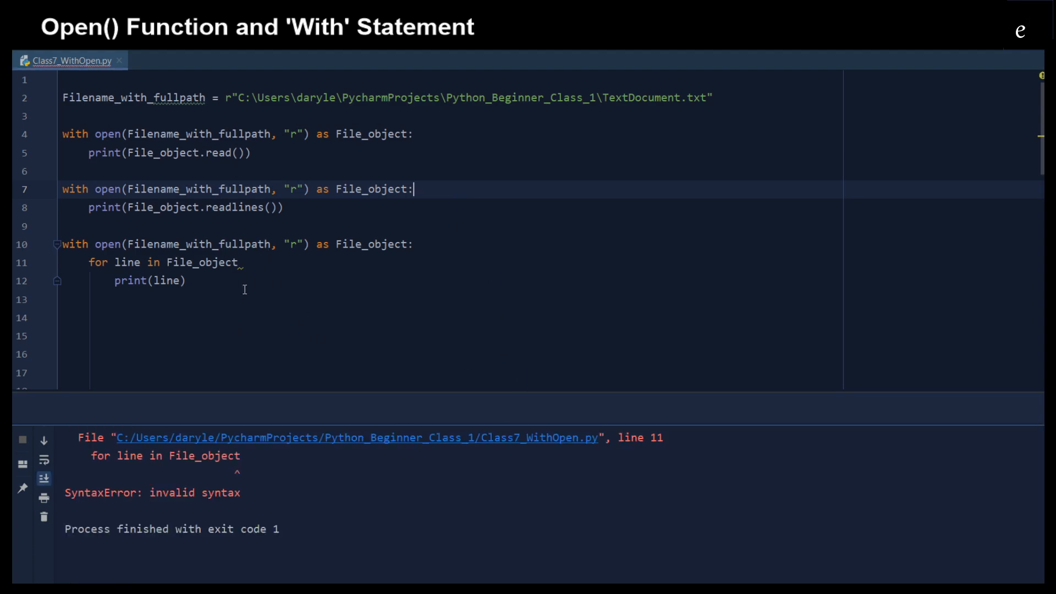
# Step: Add the missing colon to the for loop and inspect the readlines list output
pyautogui.write(':')
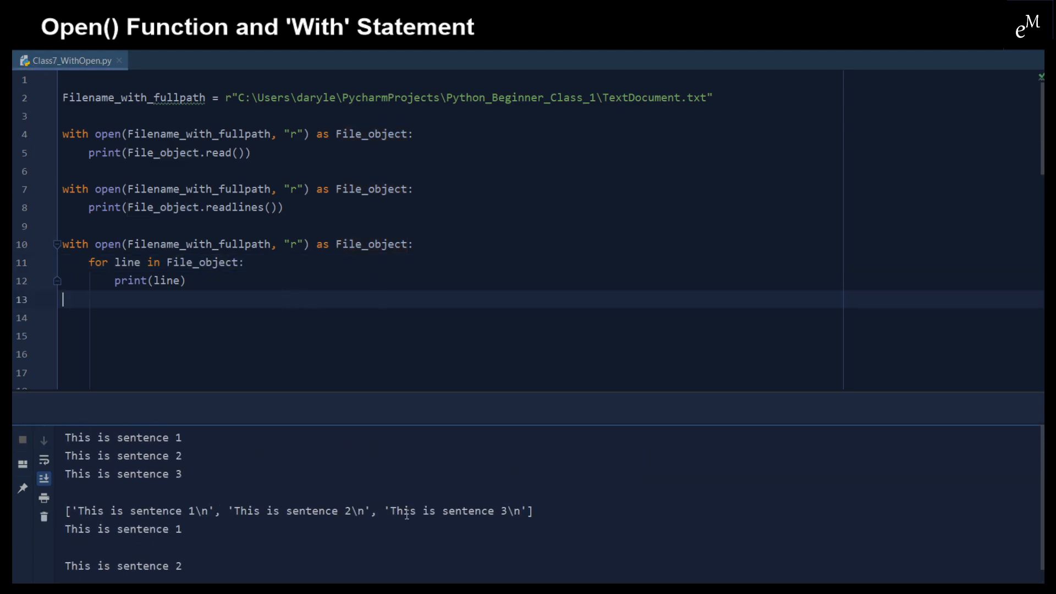
pyautogui.moveTo(65, 437); pyautogui.dragTo(183, 474)
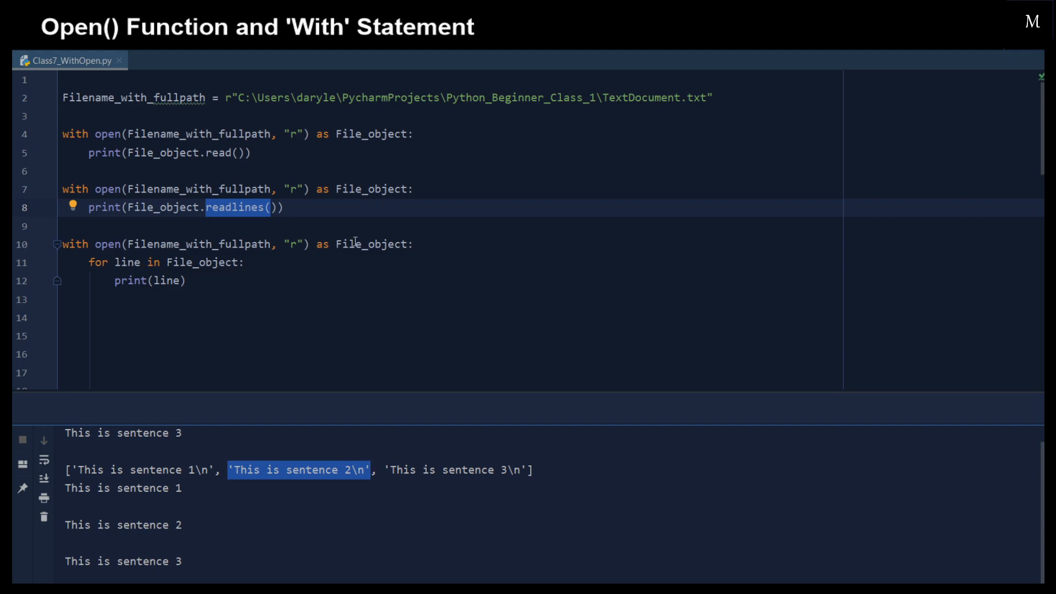
pyautogui.moveTo(258, 192)
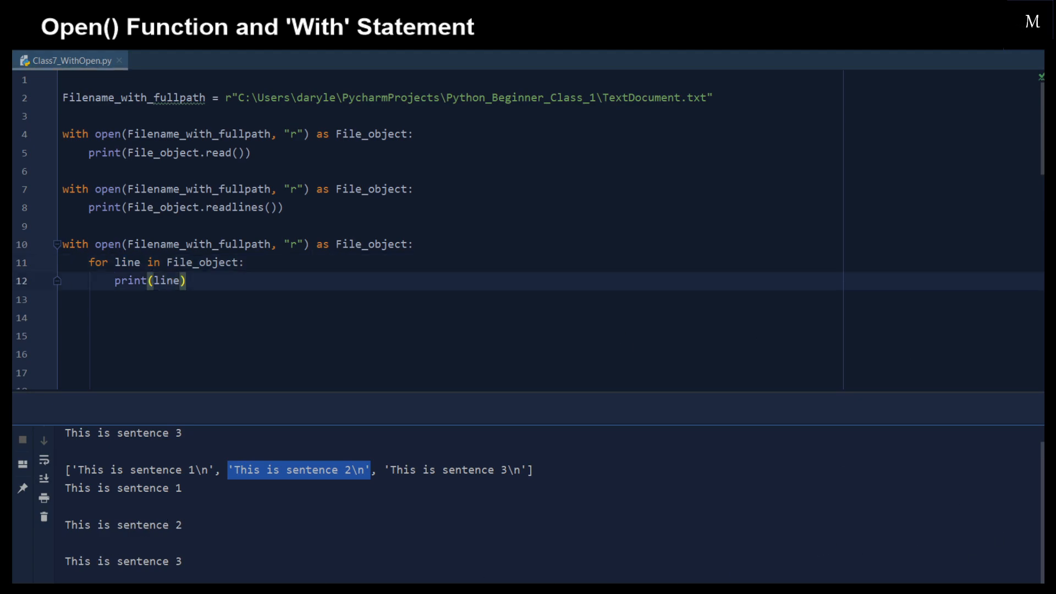
# Step: Add a "w"-mode with-open block writing "This is sentence 1\n" and delete the loop block
pyautogui.click(202, 208)
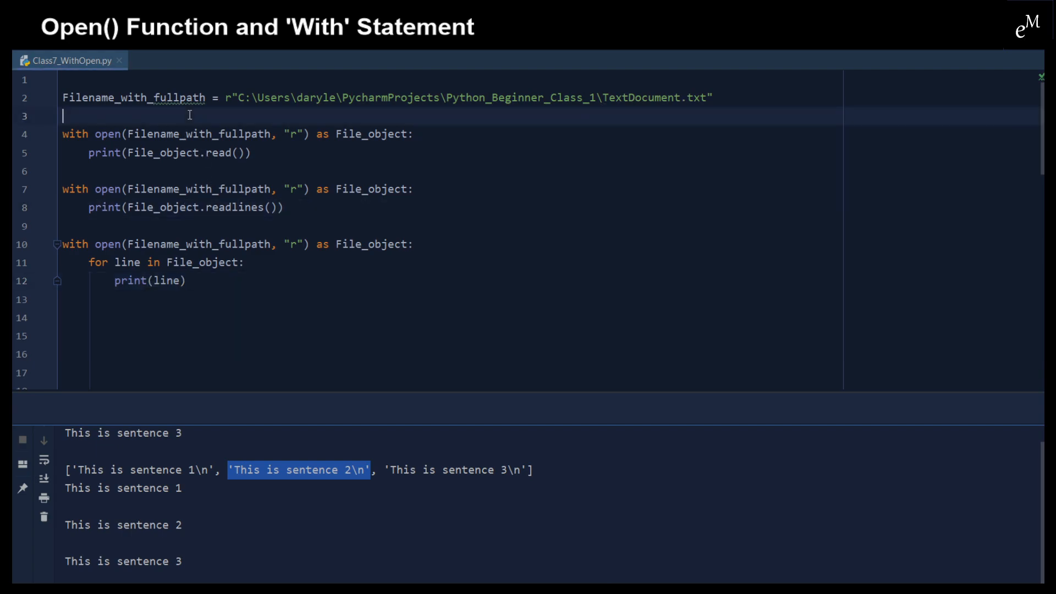
pyautogui.press('enter')
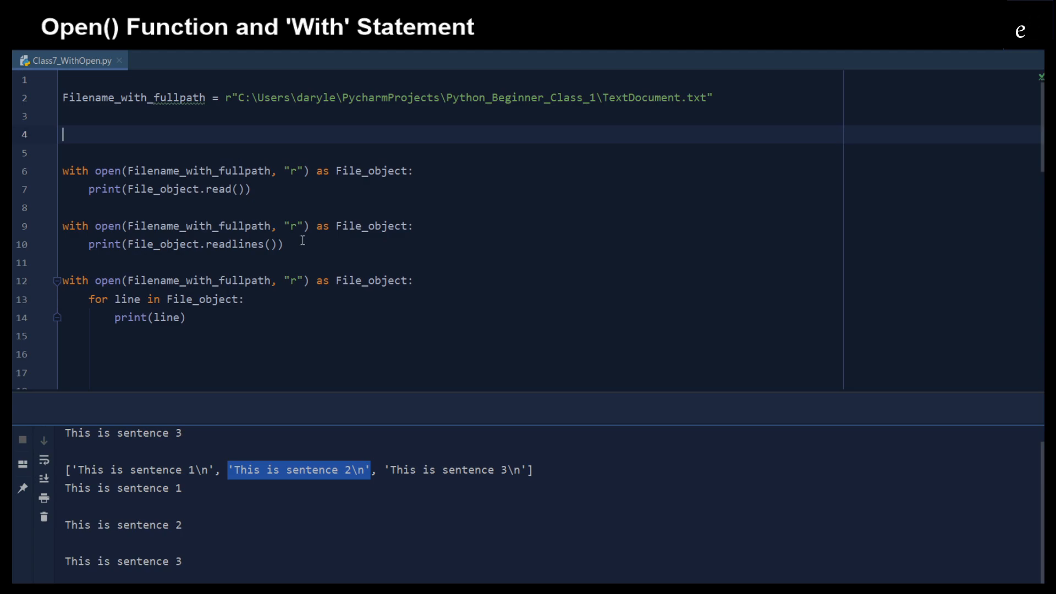
pyautogui.write('.write("This is sentence 1\\n")')
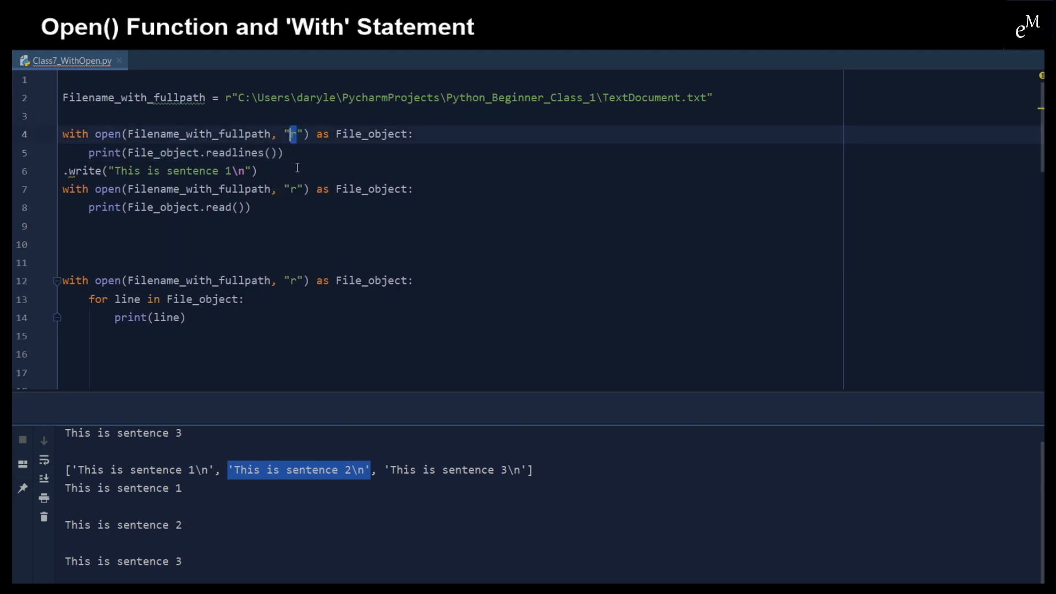
pyautogui.write('w')
pyautogui.click(449, 152)
pyautogui.write('File_object')
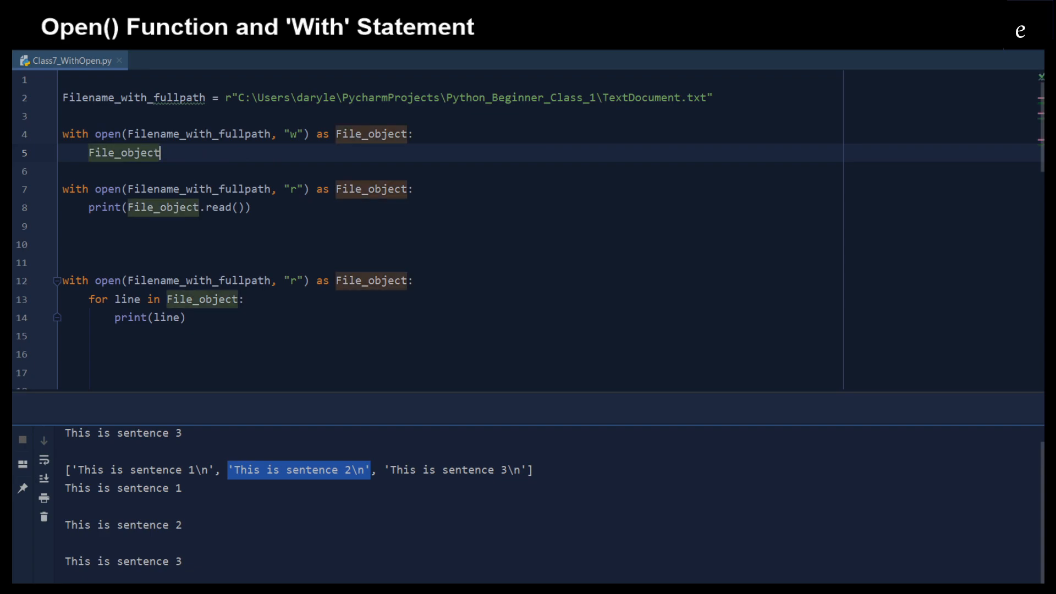
pyautogui.write('.write("This is sentence 1\\n")')
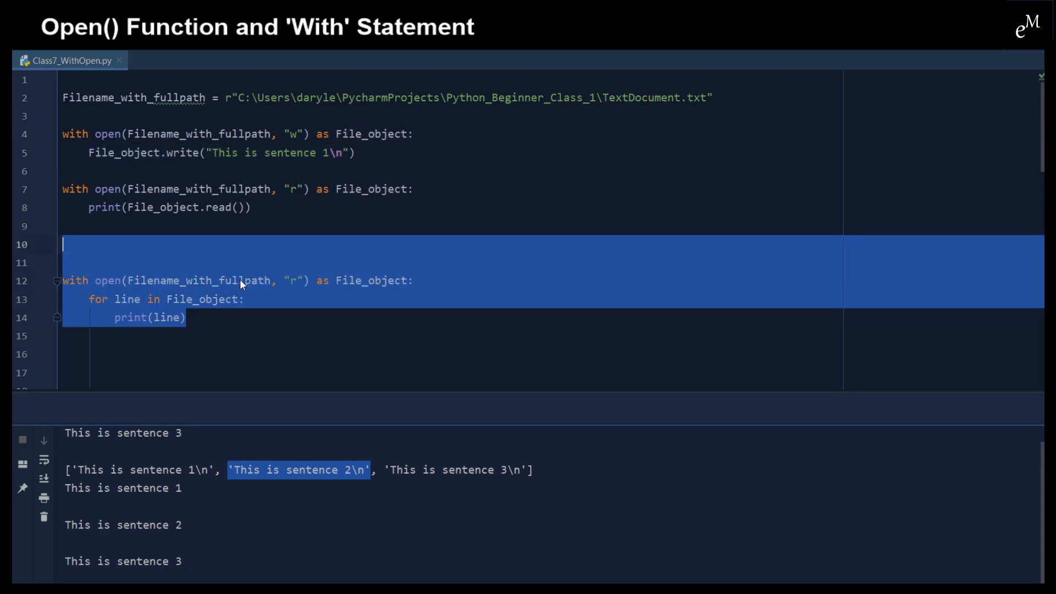
pyautogui.press('Delete')
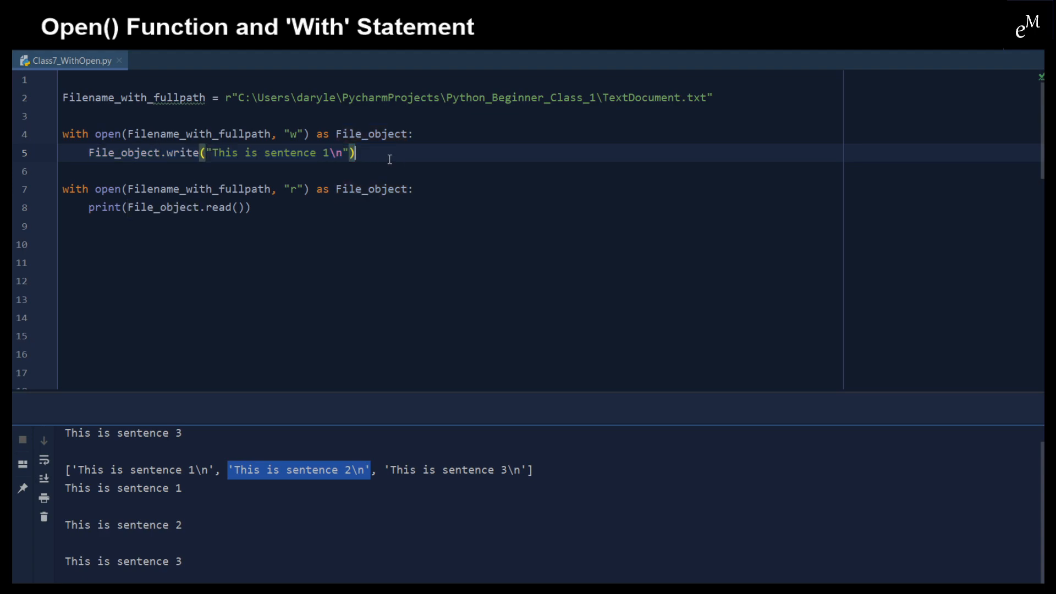
pyautogui.moveTo(330, 104)
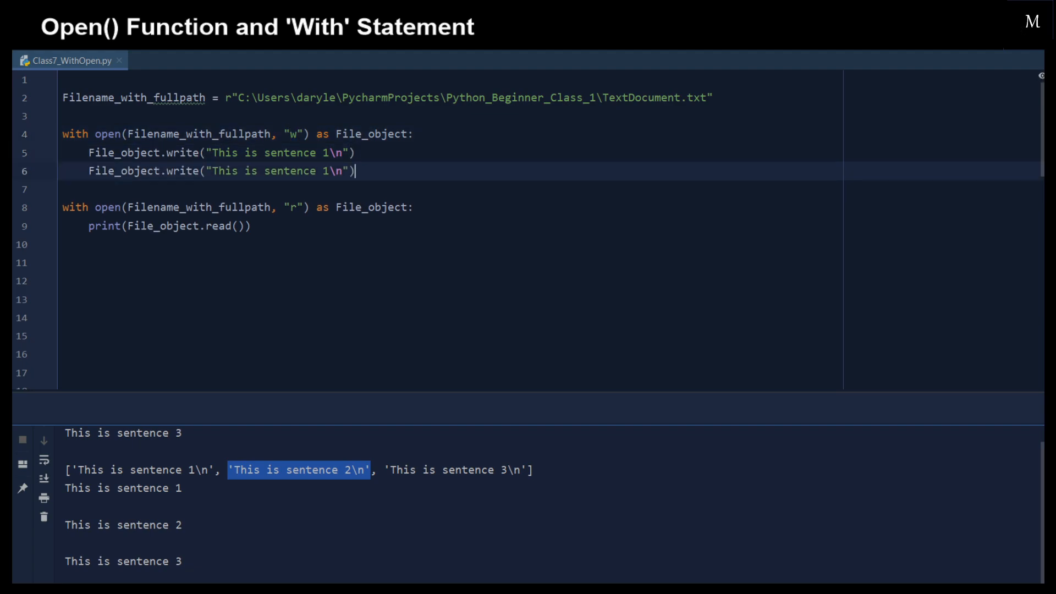
# Step: Duplicate the write line for sentences 2 and 3, then run and check the output
pyautogui.doubleClick(324, 171)
pyautogui.write('2')
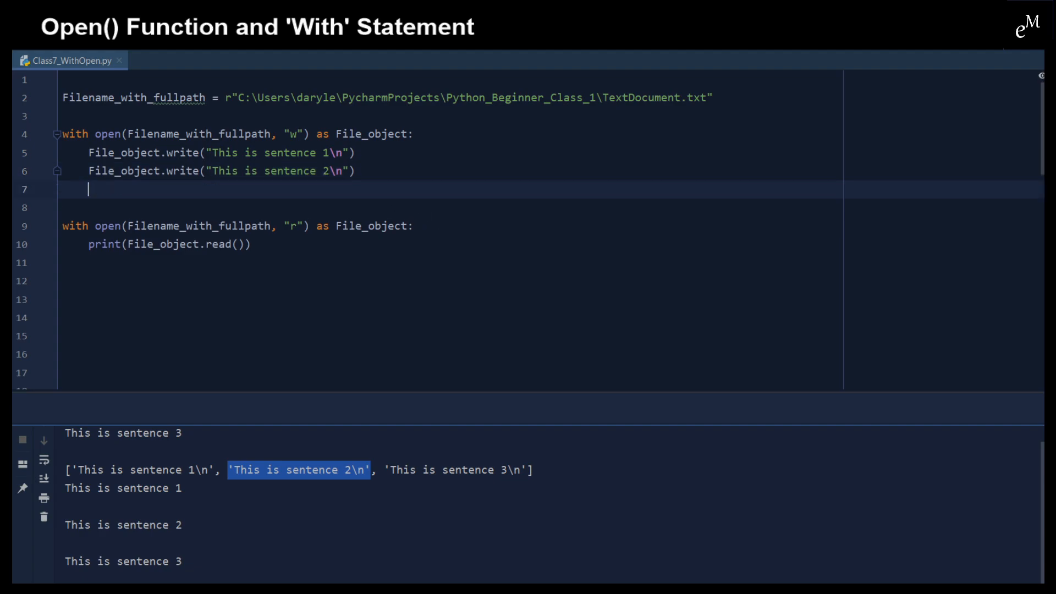
pyautogui.write('File_object.write("This is sentence 1\\n")')
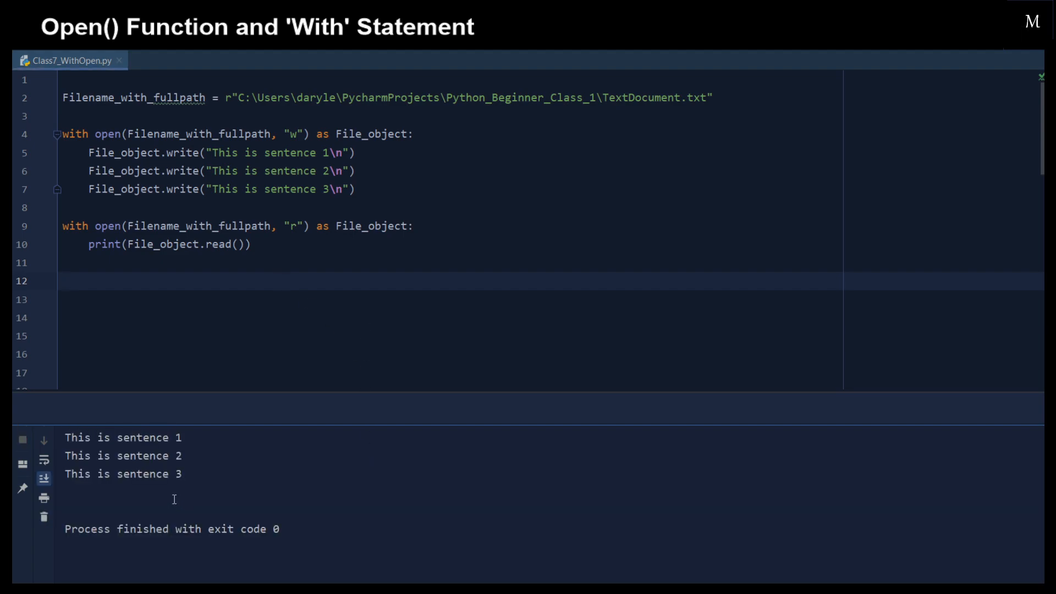
pyautogui.moveTo(65, 437); pyautogui.dragTo(180, 473)
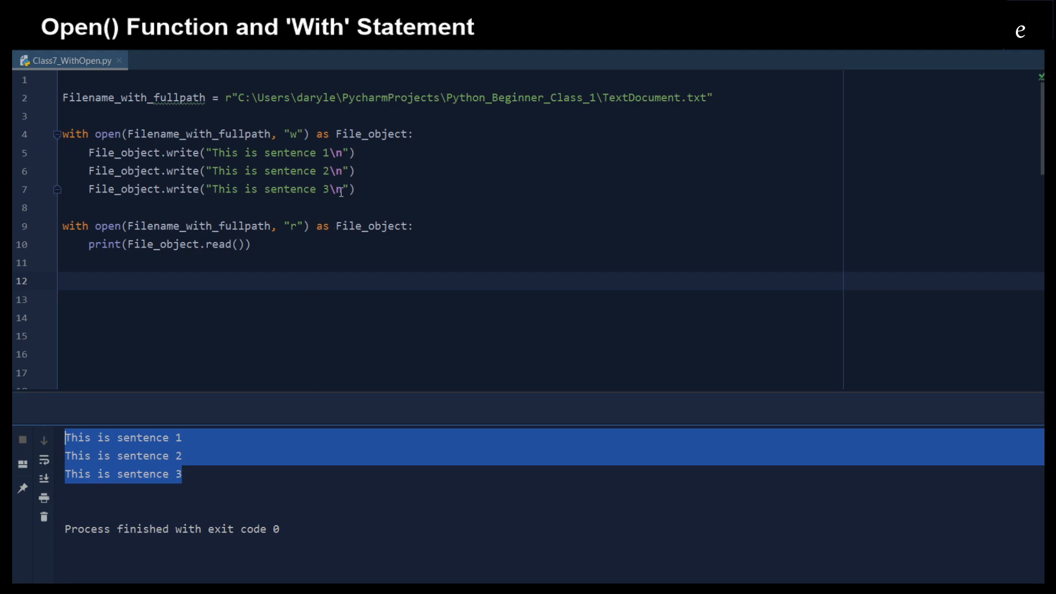
# Step: Change the third sentence to 5 and switch the open mode from "w" to "a"
pyautogui.doubleClick(324, 189)
pyautogui.write('5')
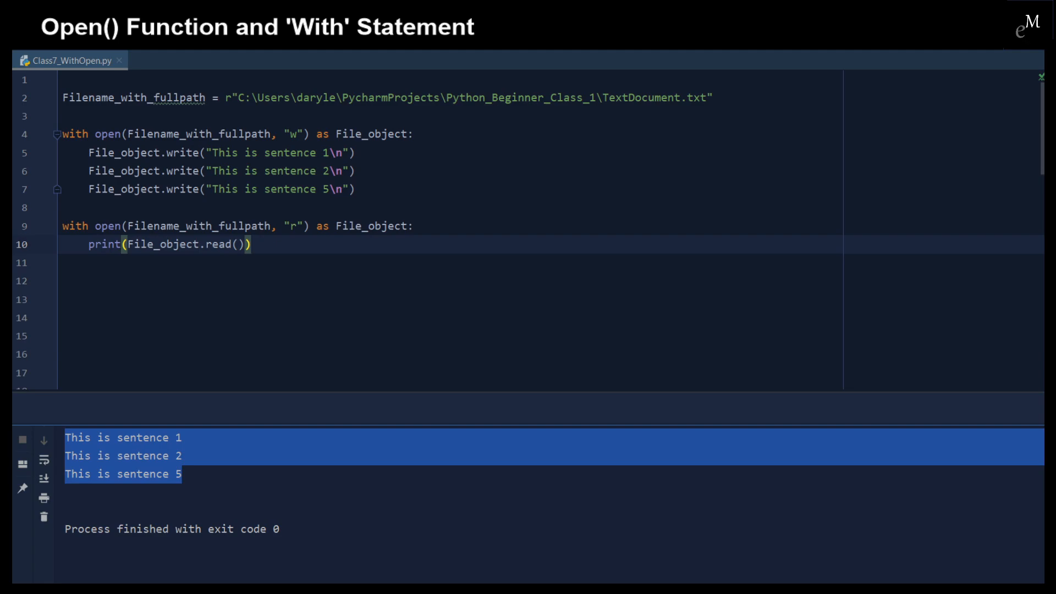
pyautogui.click(294, 133)
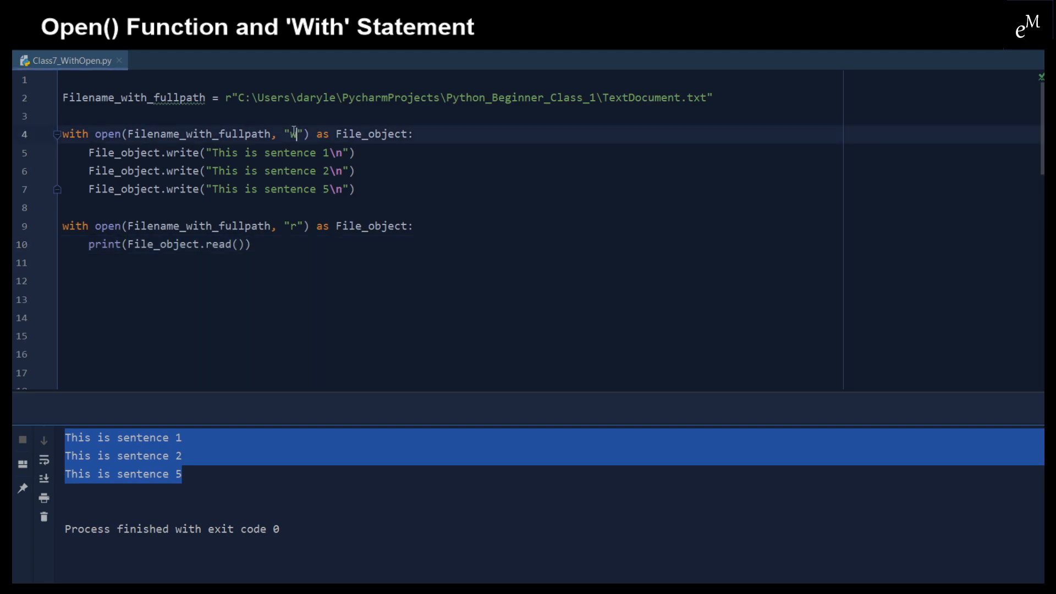
pyautogui.write('a')
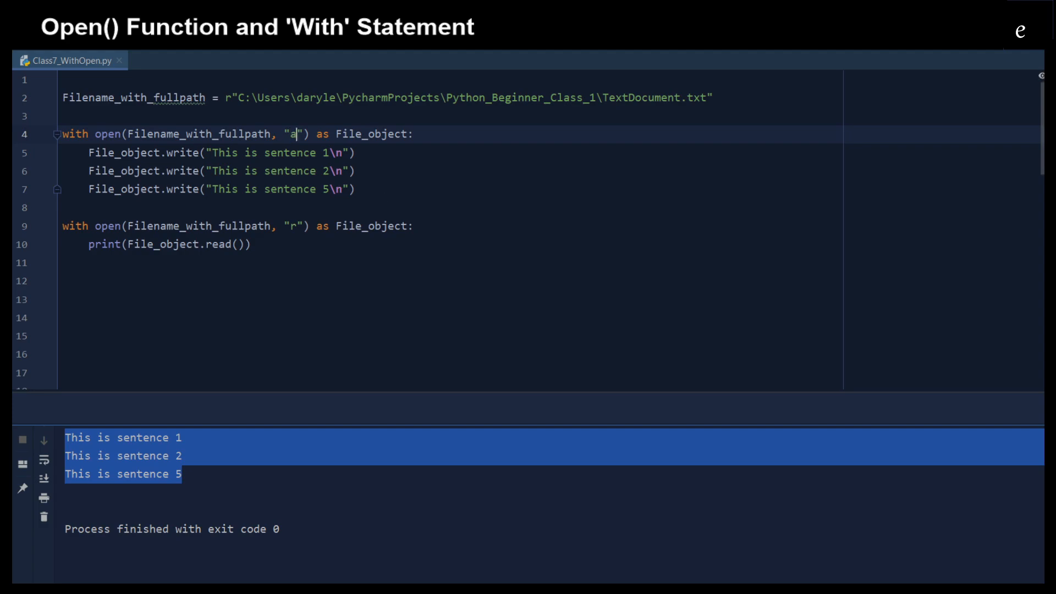